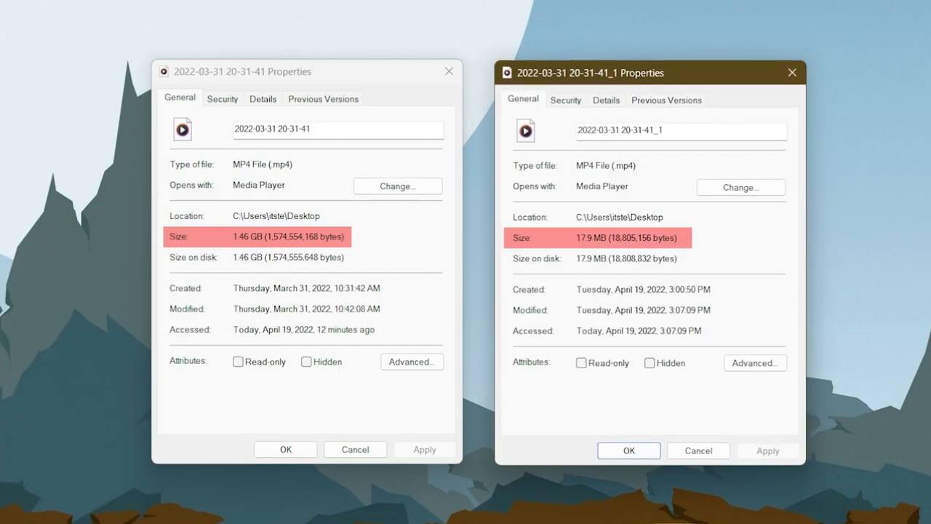
Step: Close the Properties windows comparing the 1.46 GB original and the 17.9 MB copy
{"action": "double_click", "coordinate": [584, 237]}
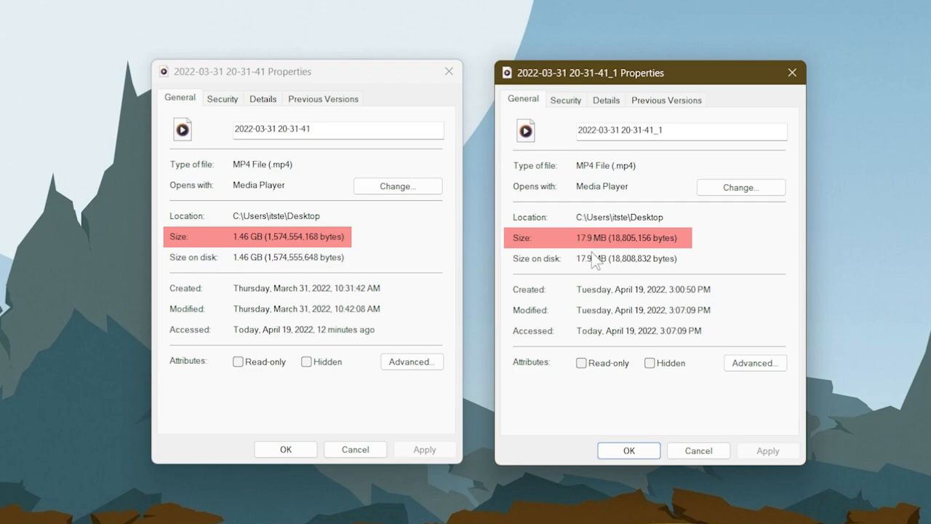
{"action": "left_click", "coordinate": [628, 451]}
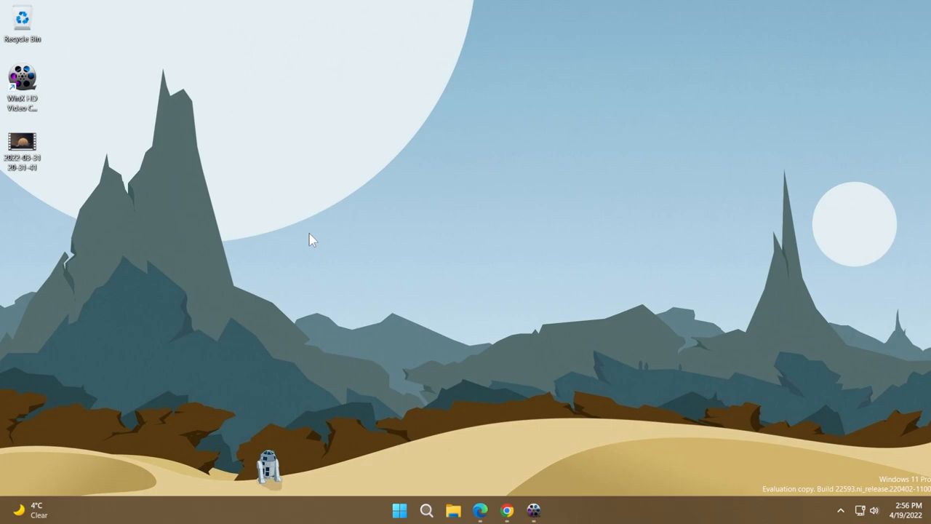
{"action": "mouse_move", "coordinate": [324, 242]}
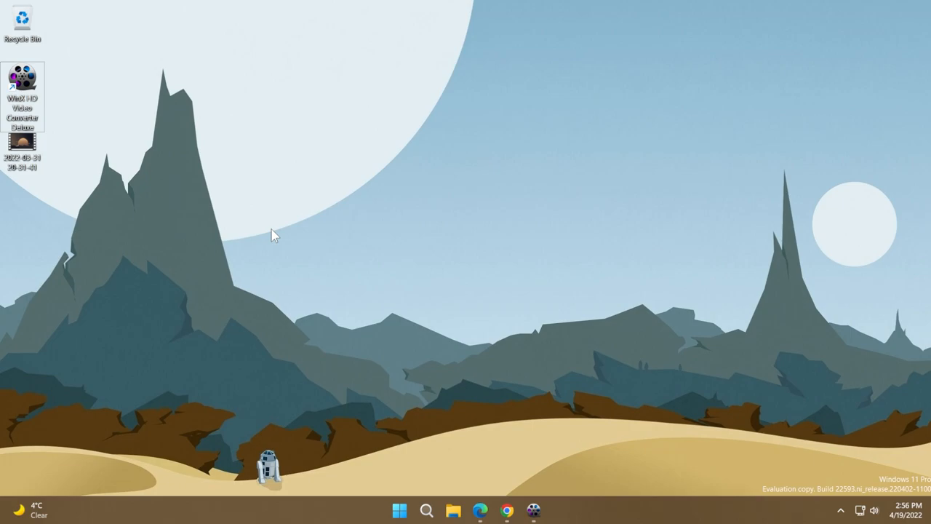
{"action": "mouse_move", "coordinate": [139, 161]}
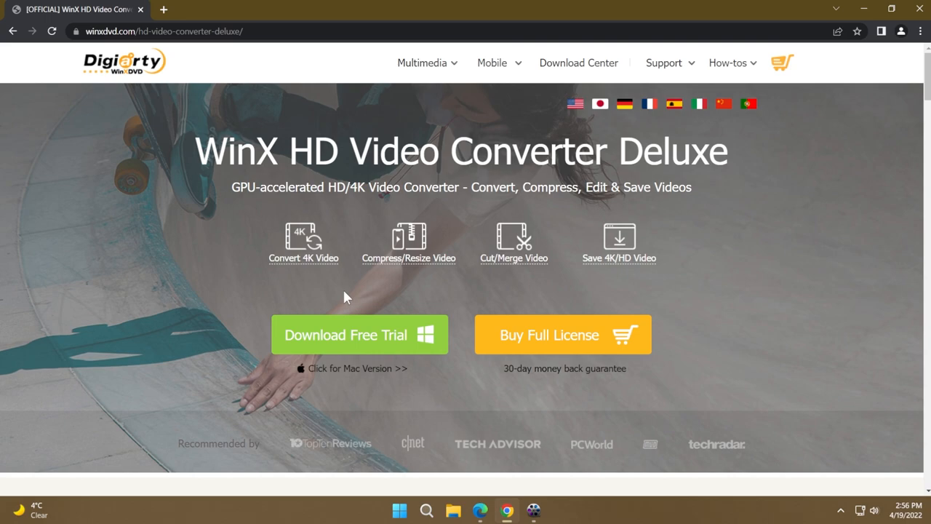
{"action": "mouse_move", "coordinate": [371, 298]}
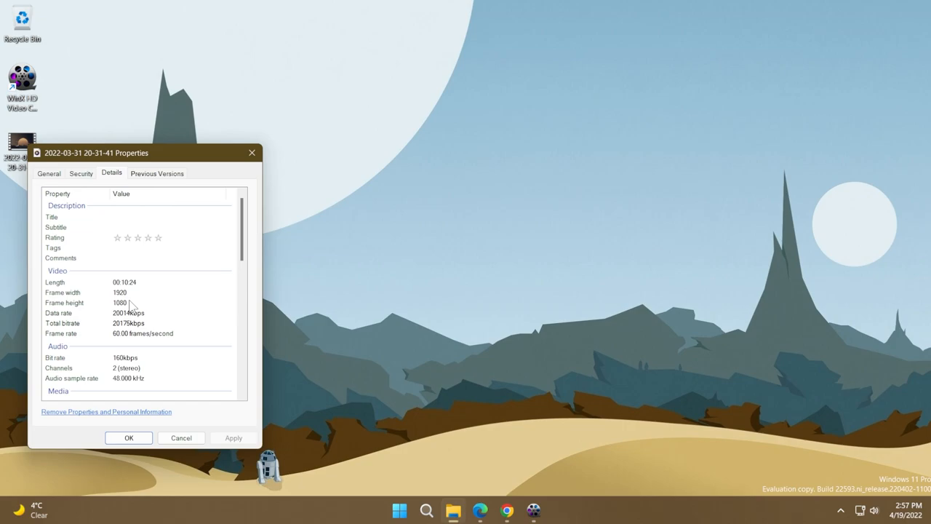
{"action": "mouse_move", "coordinate": [148, 344]}
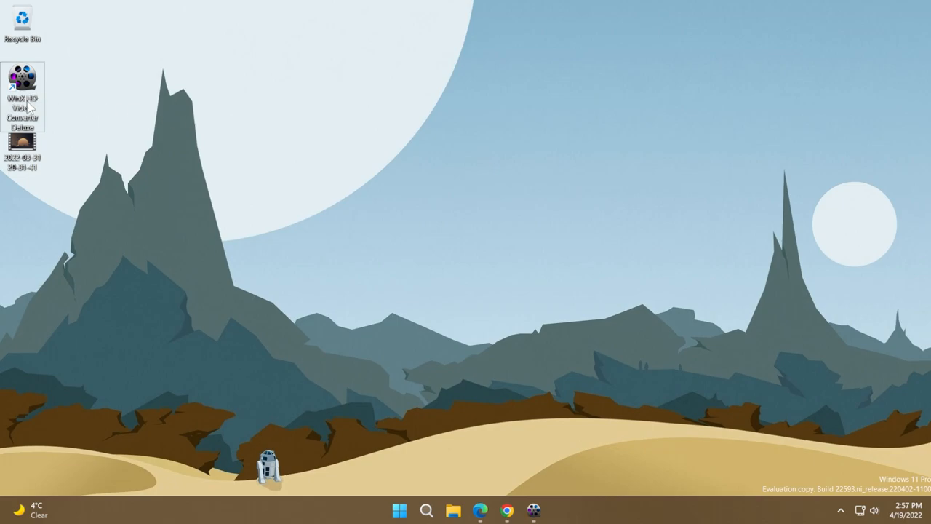
{"action": "mouse_move", "coordinate": [116, 163]}
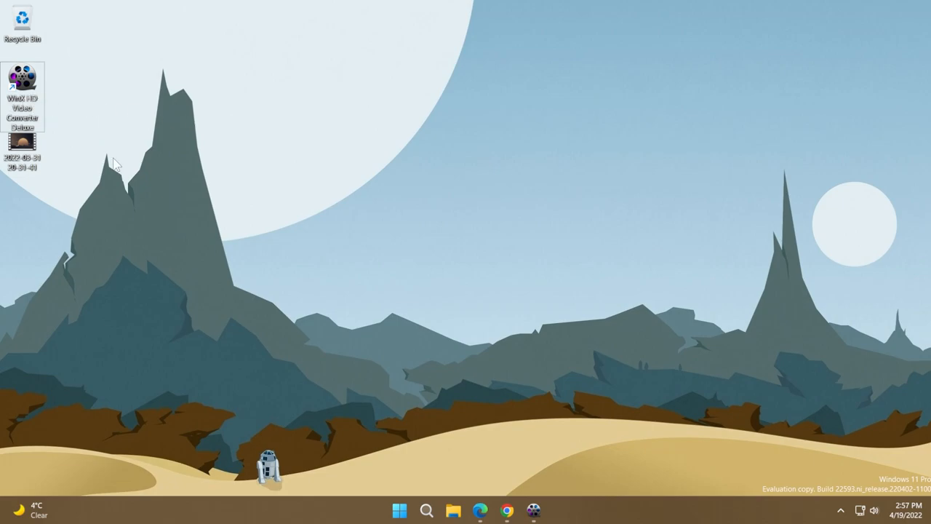
Step: Launch WinX HD Video Converter Deluxe from its desktop shortcut
{"action": "double_click", "coordinate": [21, 78]}
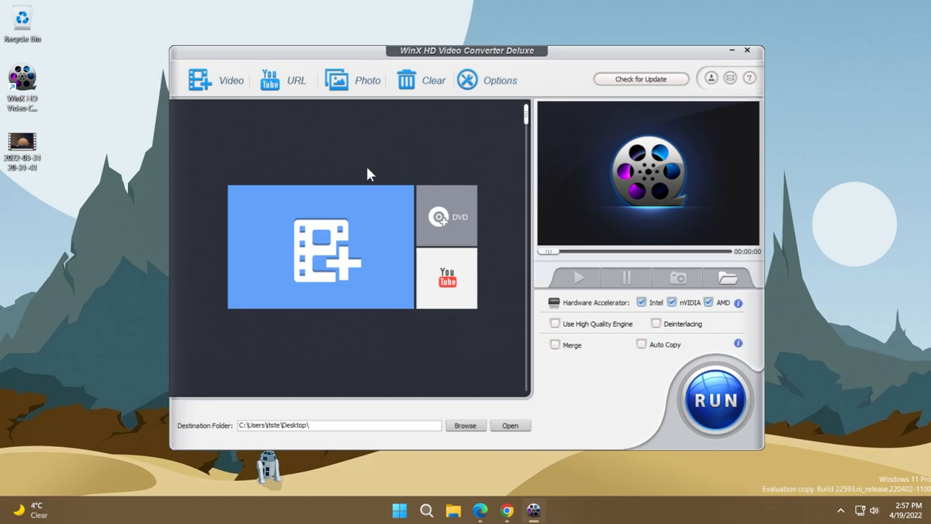
{"action": "mouse_move", "coordinate": [337, 179]}
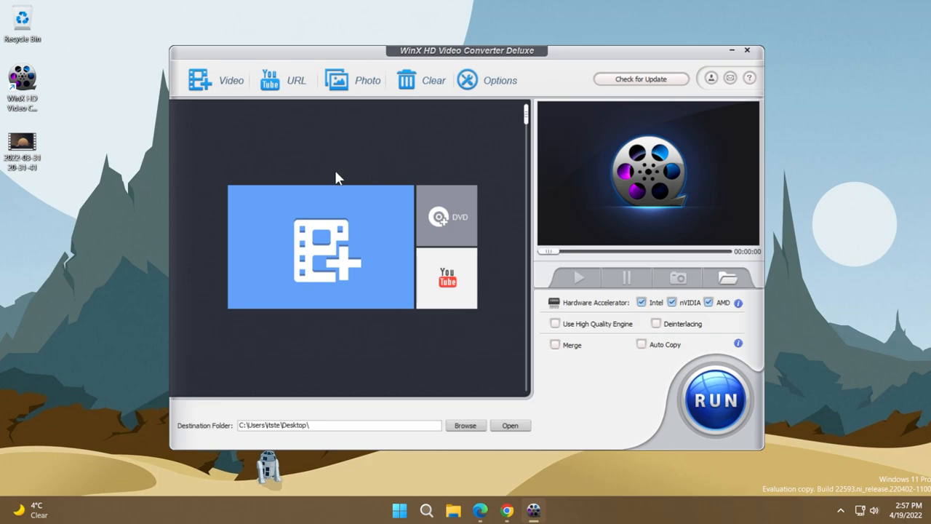
{"action": "left_click", "coordinate": [320, 247]}
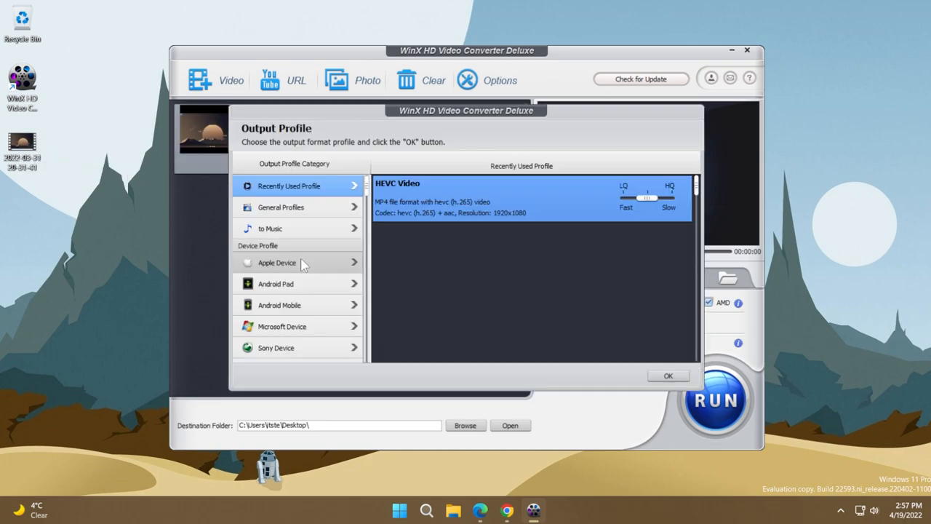
{"action": "mouse_move", "coordinate": [297, 163]}
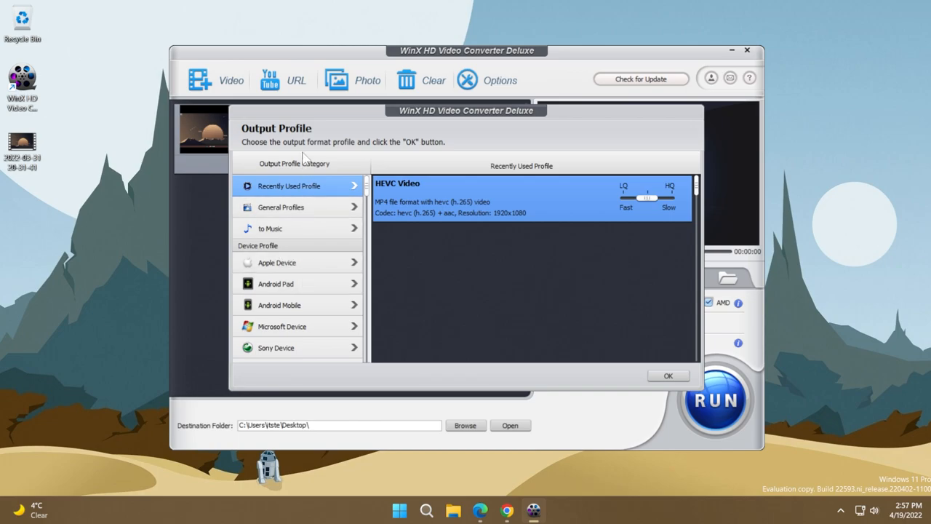
{"action": "scroll", "scroll_direction": "down", "scroll_amount": 3}
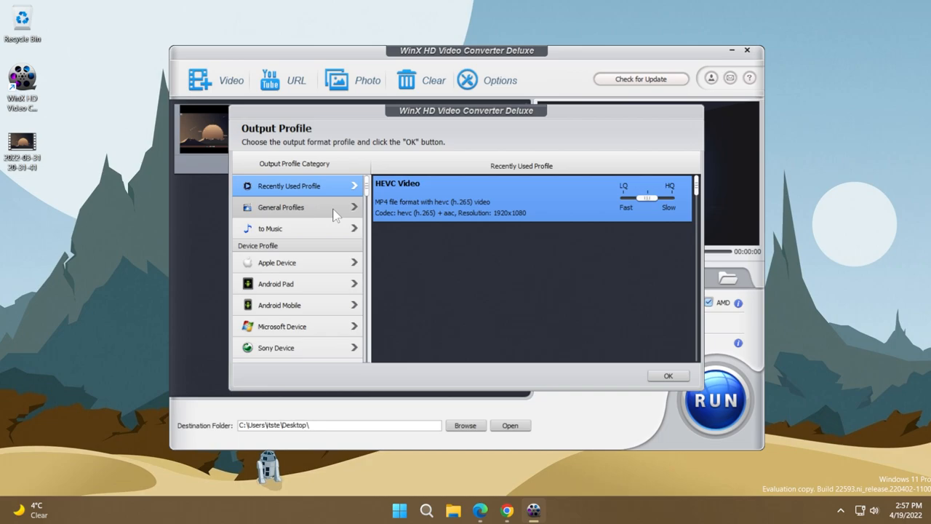
{"action": "mouse_move", "coordinate": [303, 280]}
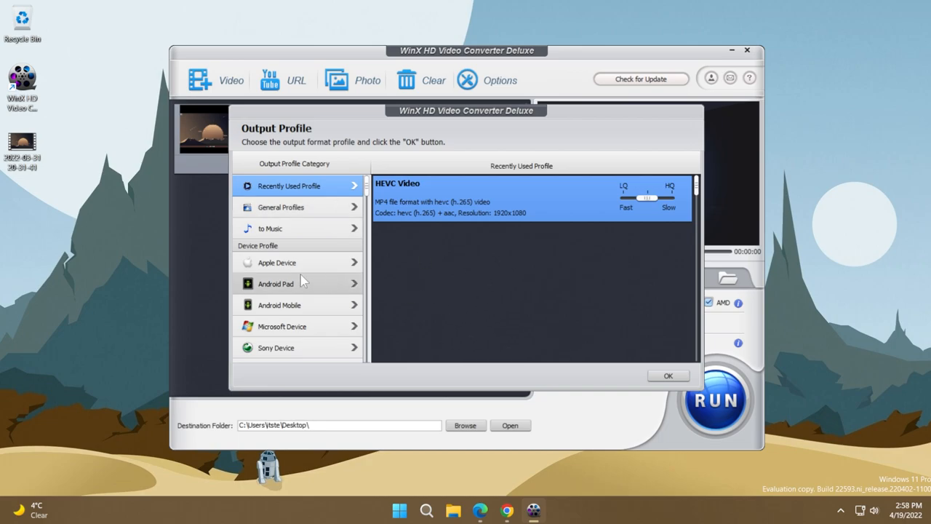
{"action": "mouse_move", "coordinate": [285, 215]}
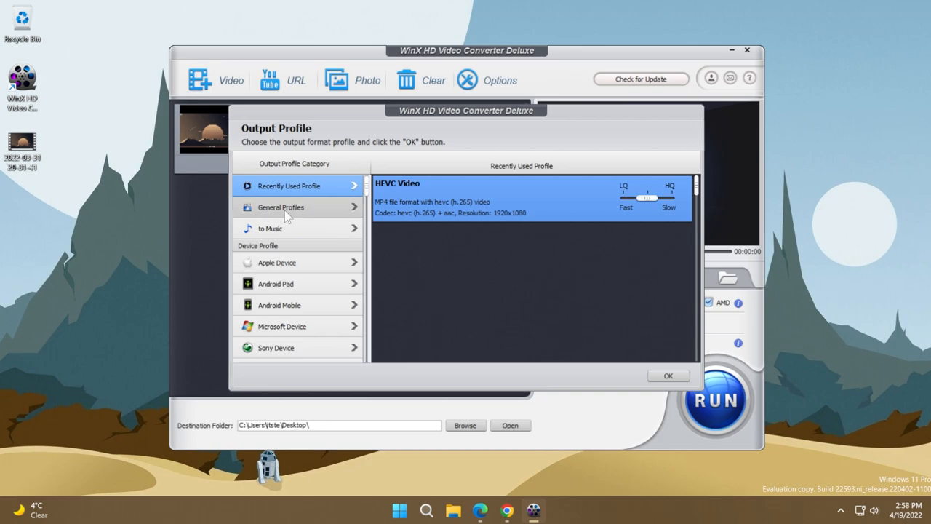
{"action": "left_click", "coordinate": [280, 208]}
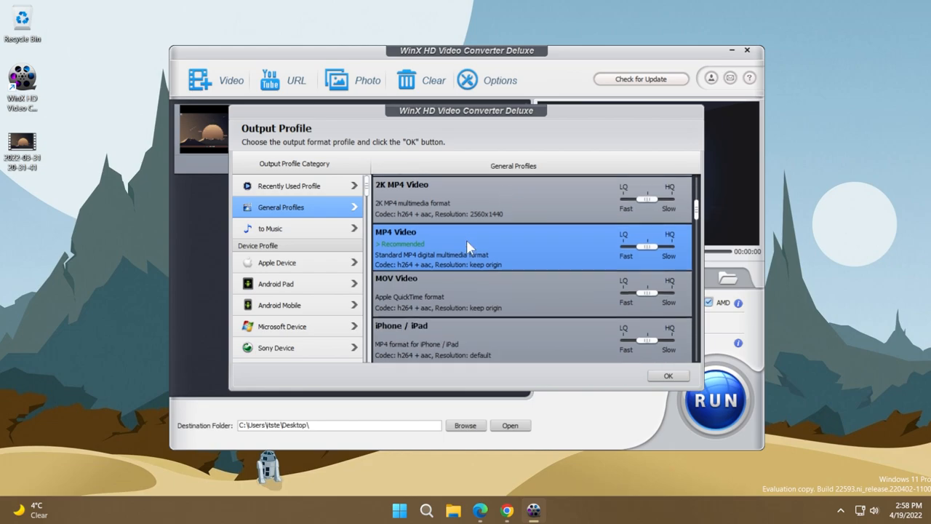
{"action": "scroll", "scroll_direction": "down", "scroll_amount": 3}
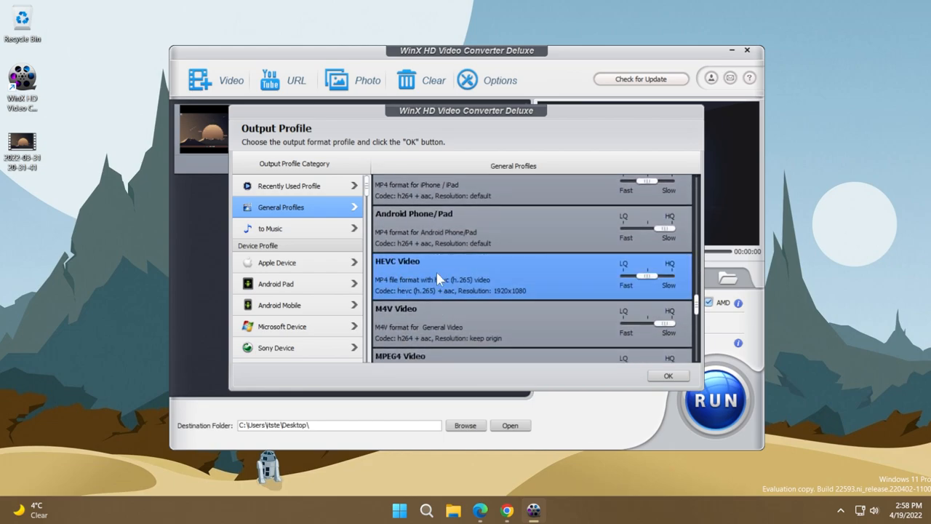
{"action": "mouse_move", "coordinate": [408, 275]}
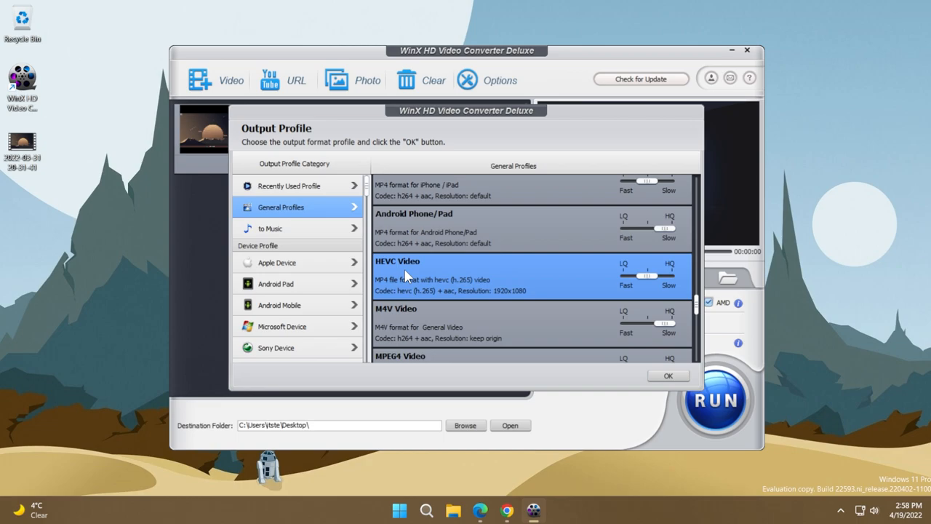
{"action": "mouse_move", "coordinate": [425, 272]}
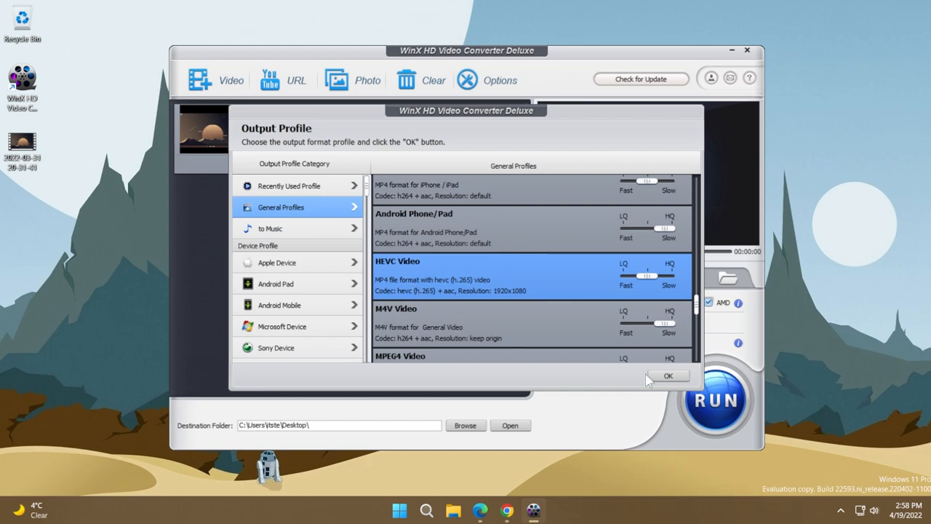
{"action": "left_click", "coordinate": [667, 375]}
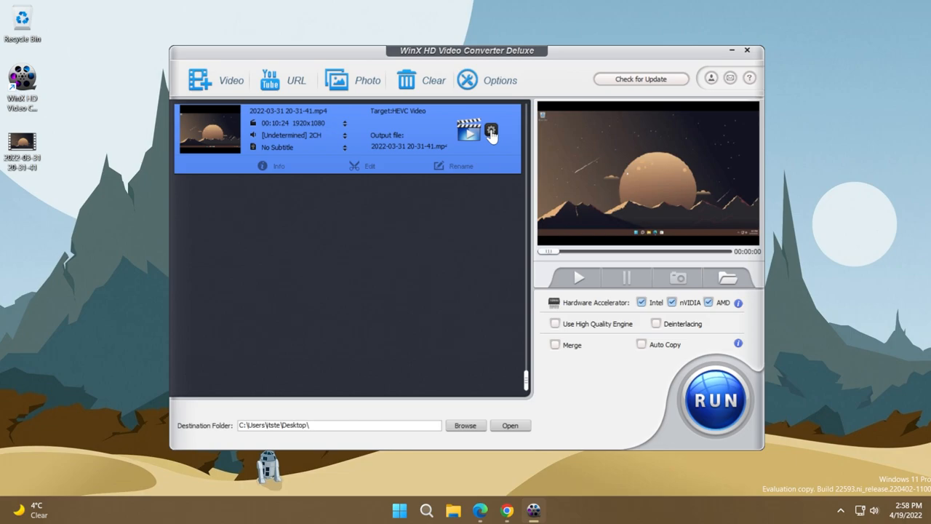
Step: Set the HEVC output to 30 fps, 1280x720 resolution and 16x9 aspect ratio
{"action": "left_click", "coordinate": [491, 132]}
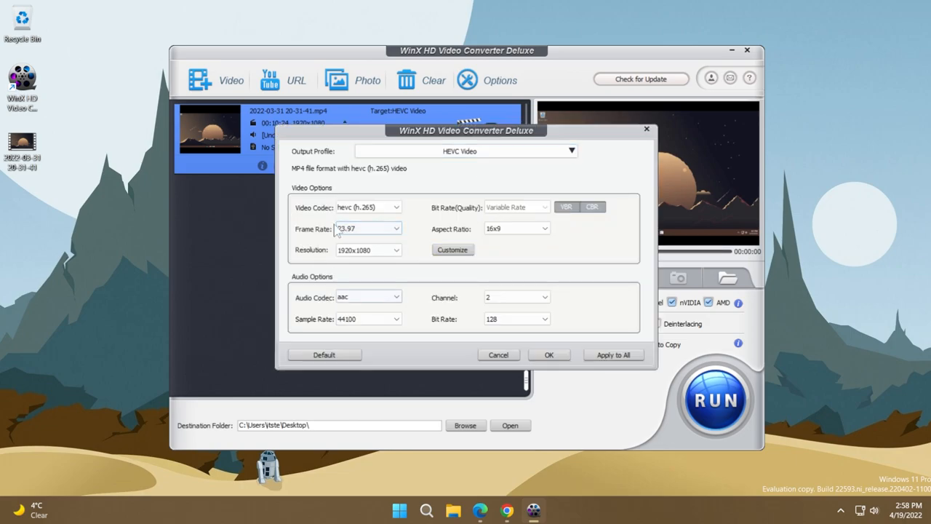
{"action": "left_click", "coordinate": [368, 228]}
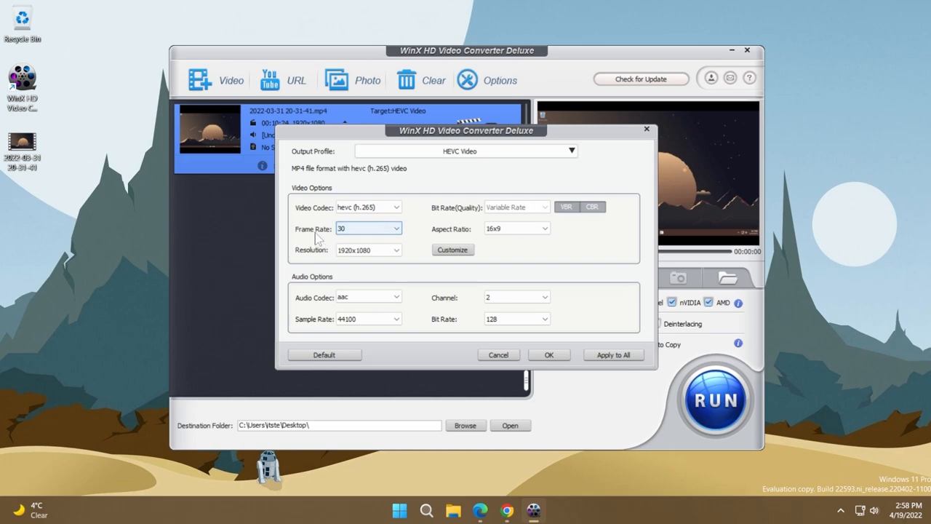
{"action": "left_click", "coordinate": [396, 250]}
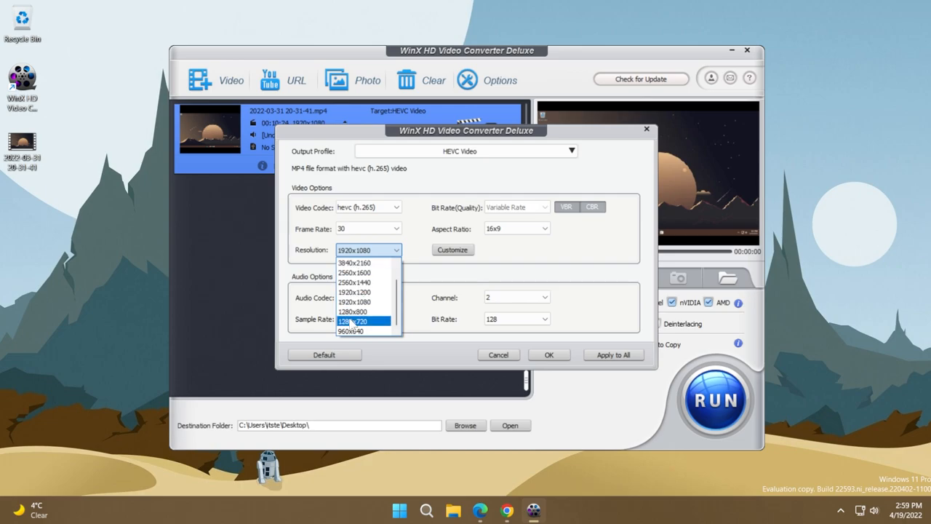
{"action": "left_click", "coordinate": [356, 321]}
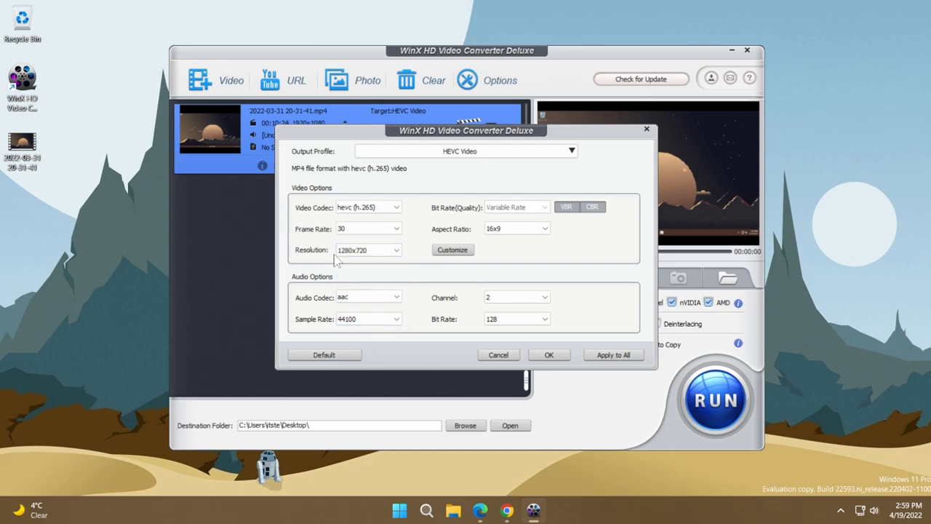
{"action": "left_click", "coordinate": [544, 228]}
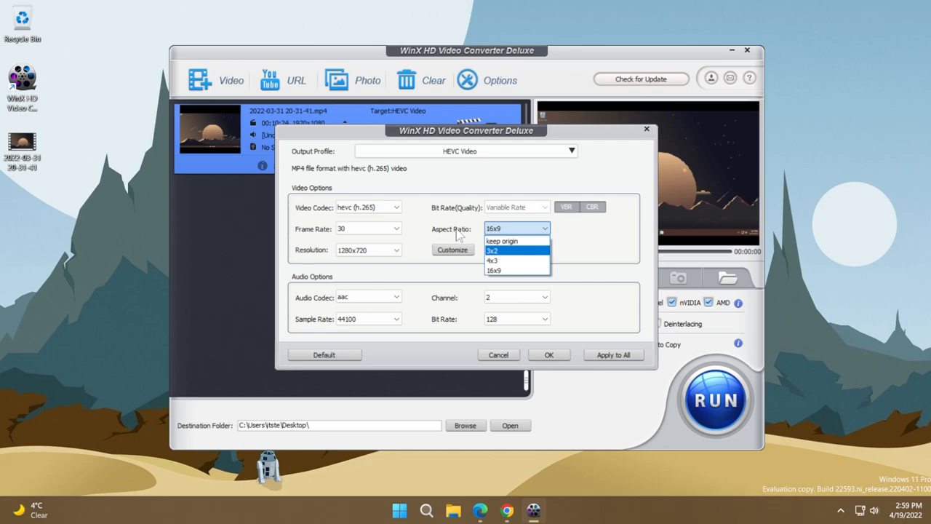
{"action": "left_click", "coordinate": [494, 271]}
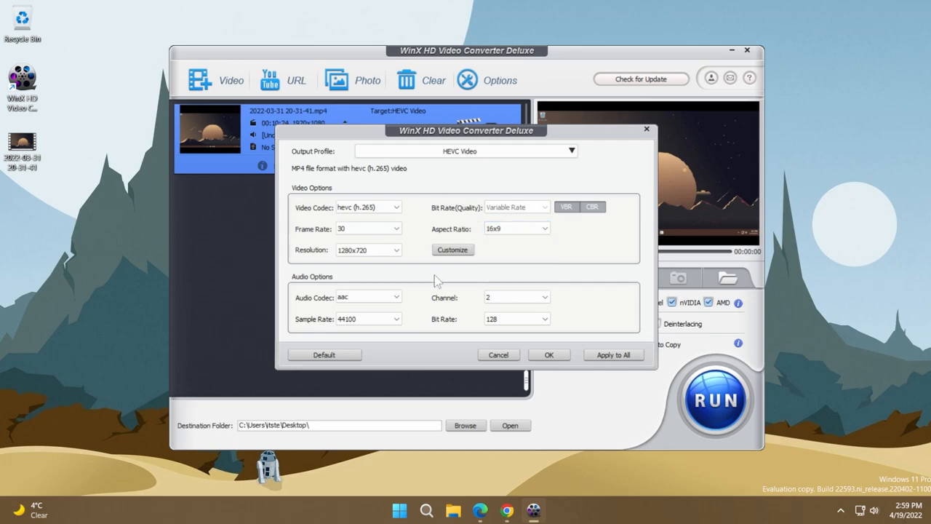
{"action": "mouse_move", "coordinate": [317, 289]}
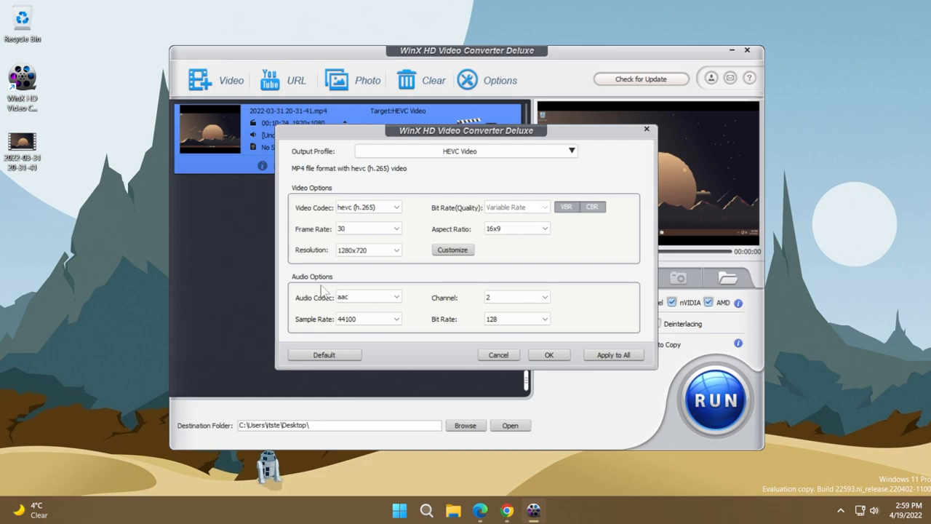
{"action": "left_click", "coordinate": [549, 354]}
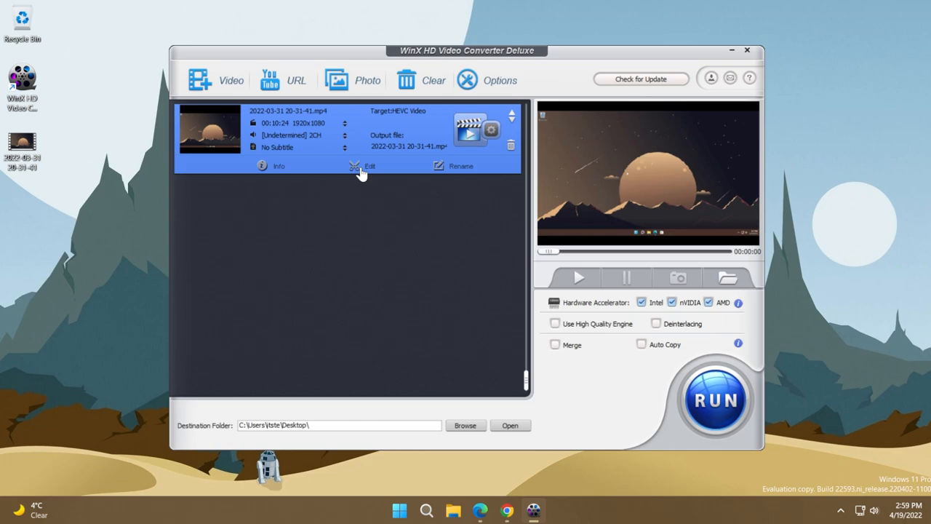
{"action": "left_click", "coordinate": [364, 166]}
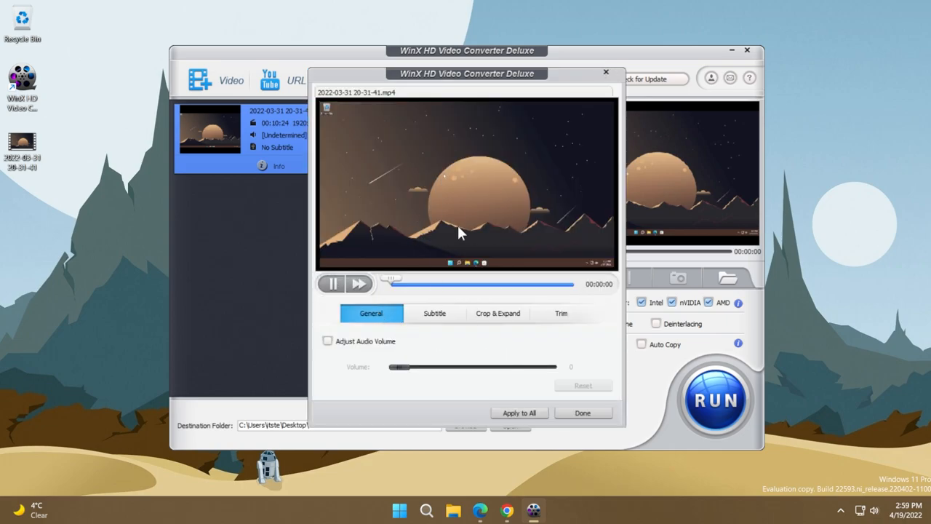
{"action": "left_click", "coordinate": [561, 313]}
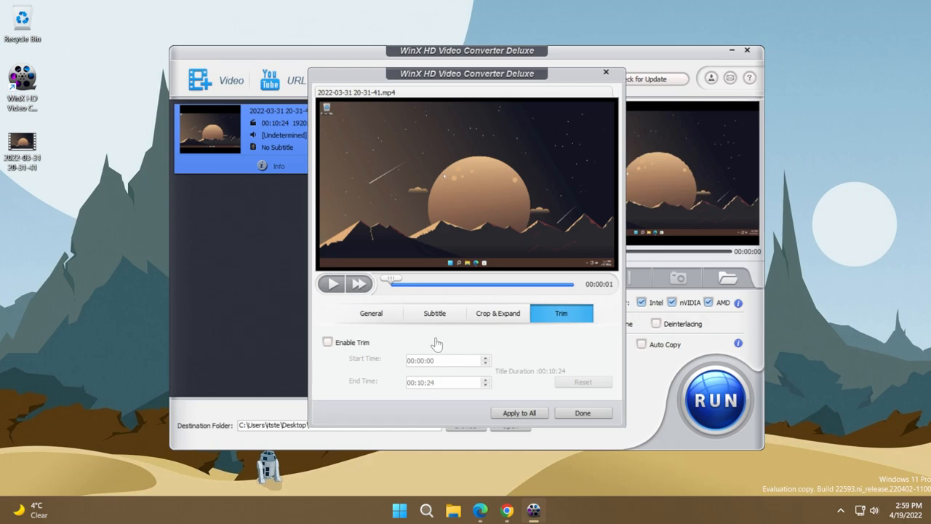
{"action": "mouse_move", "coordinate": [433, 360]}
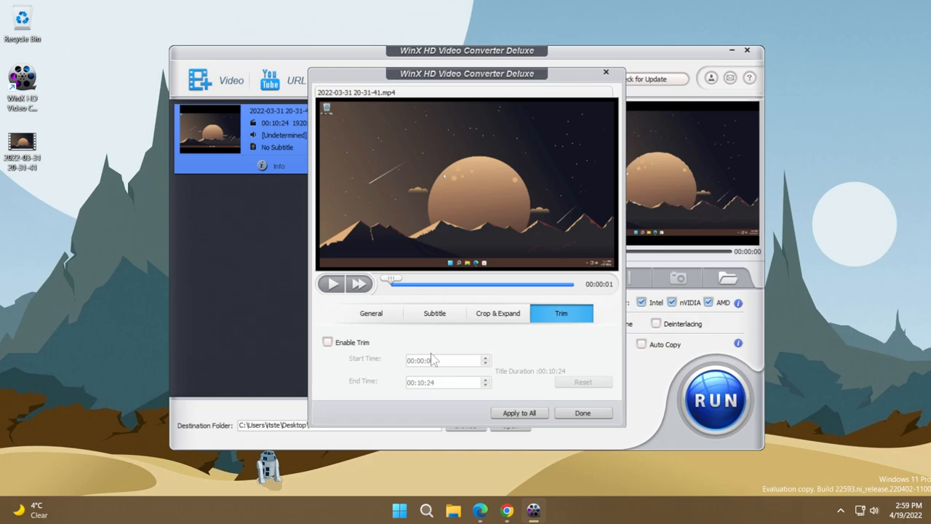
{"action": "mouse_move", "coordinate": [438, 404]}
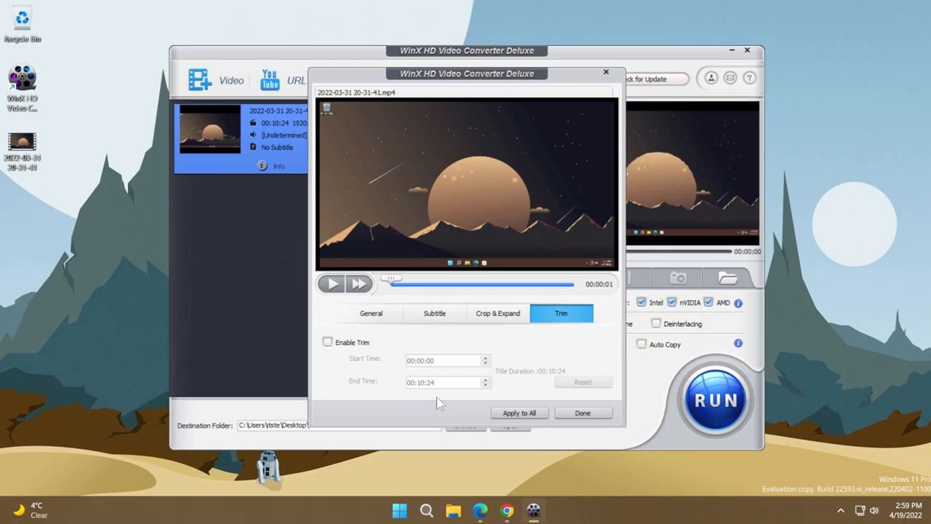
{"action": "mouse_move", "coordinate": [472, 361]}
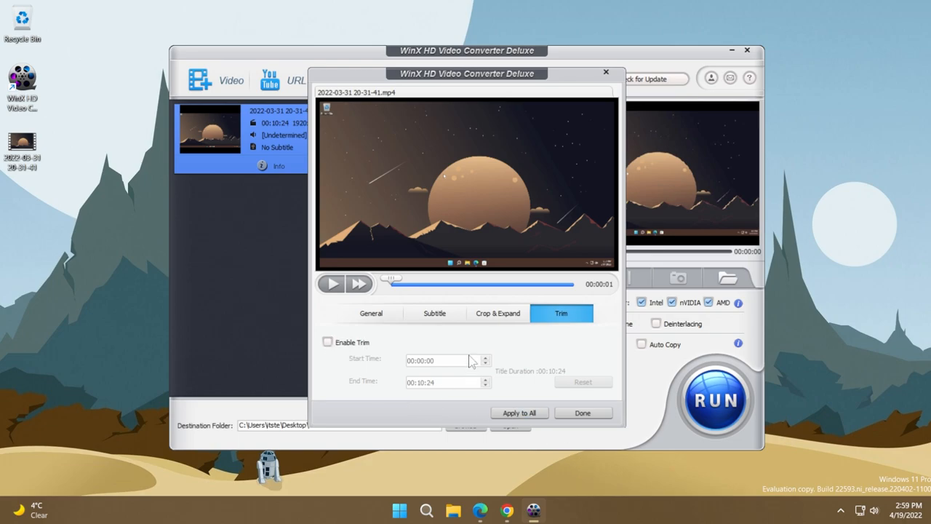
{"action": "left_click", "coordinate": [498, 313]}
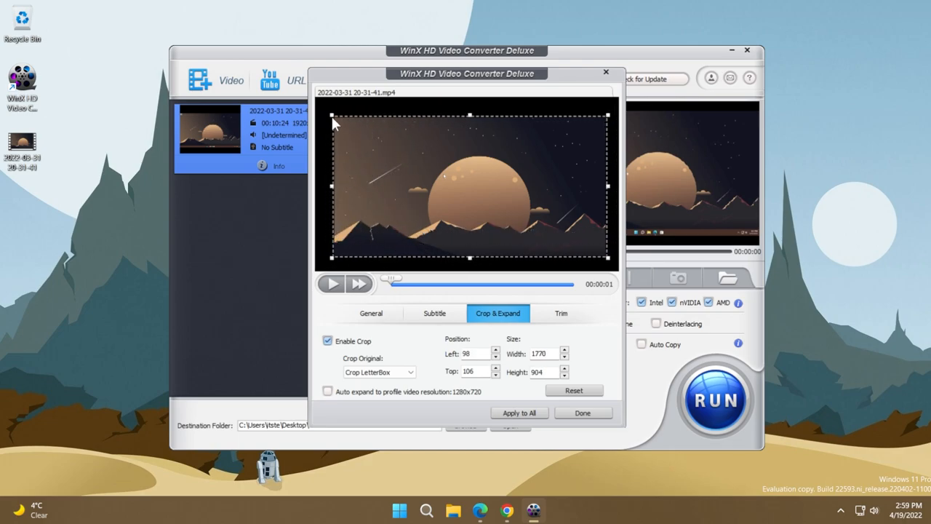
{"action": "mouse_move", "coordinate": [335, 188]}
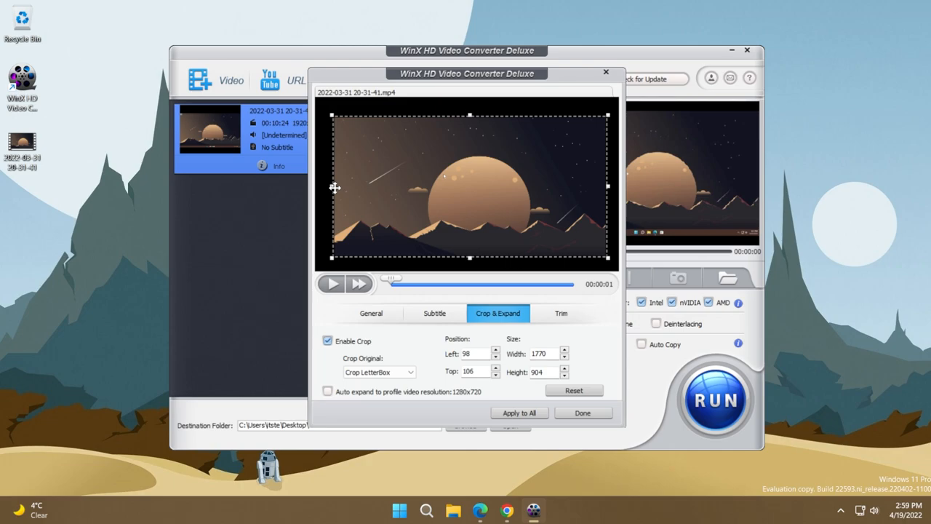
{"action": "left_click", "coordinate": [371, 313]}
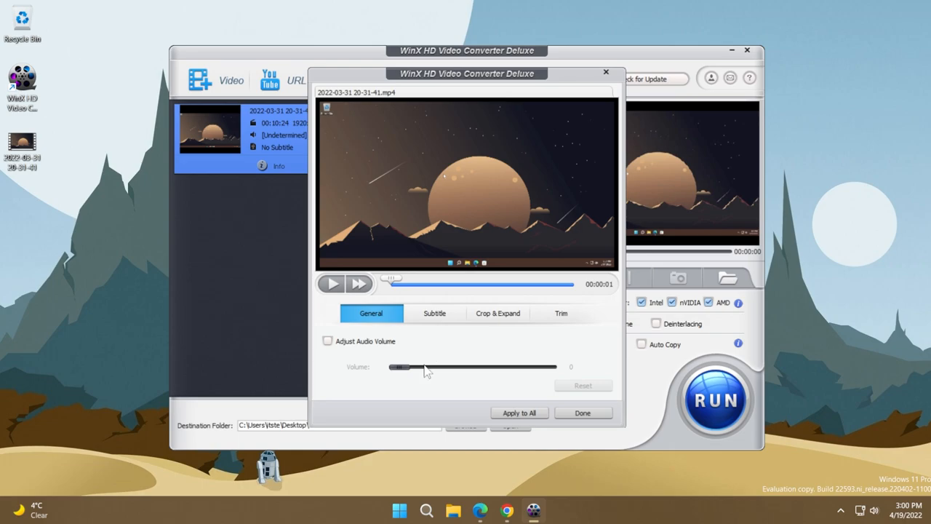
{"action": "mouse_move", "coordinate": [466, 377]}
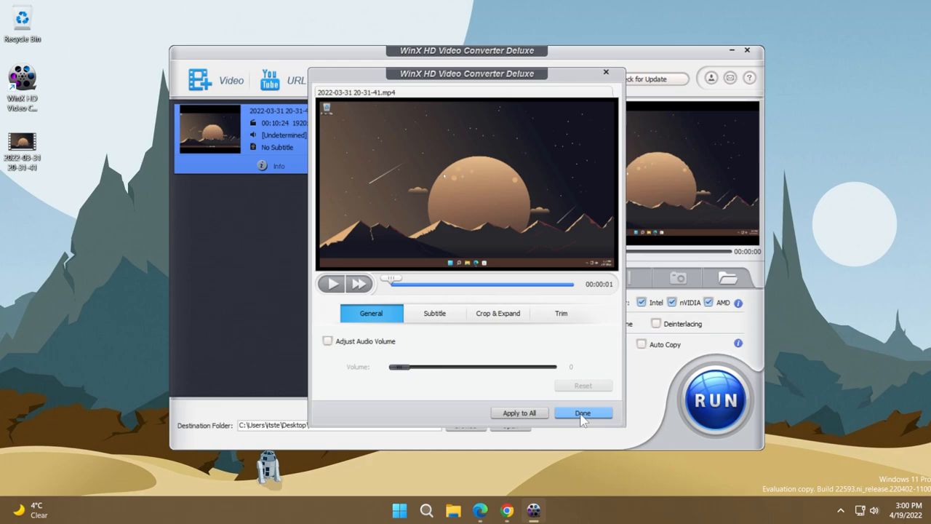
{"action": "left_click", "coordinate": [582, 413]}
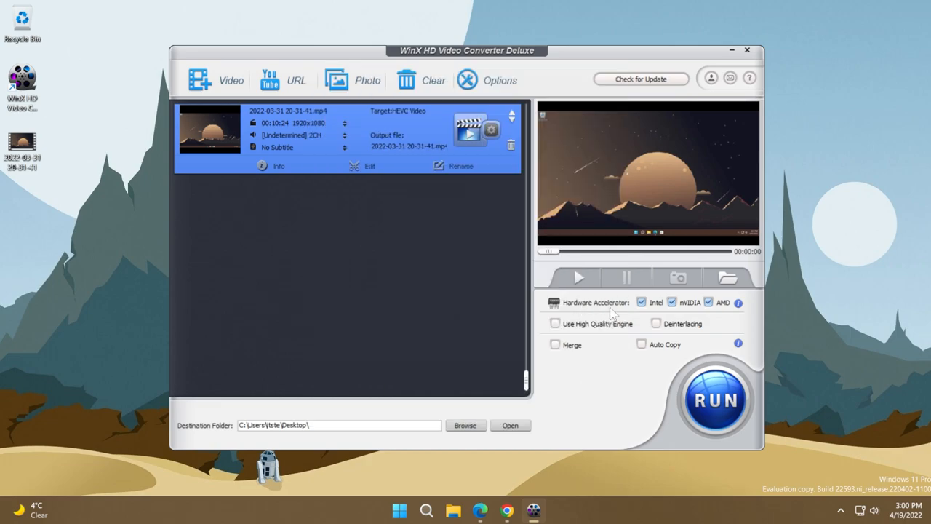
{"action": "mouse_move", "coordinate": [650, 315]}
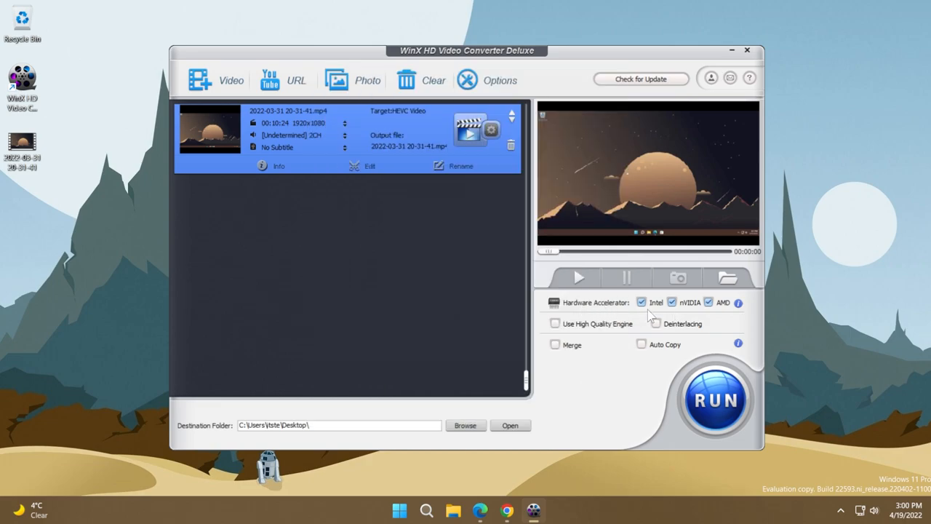
Step: Enable the High Quality Engine and Auto Copy options for the HEVC job
{"action": "left_click", "coordinate": [555, 323]}
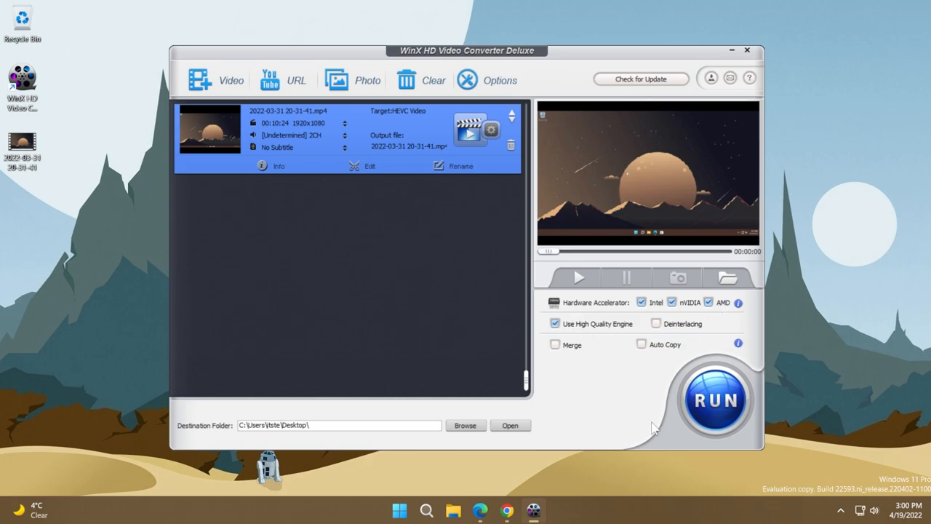
{"action": "left_click", "coordinate": [641, 344]}
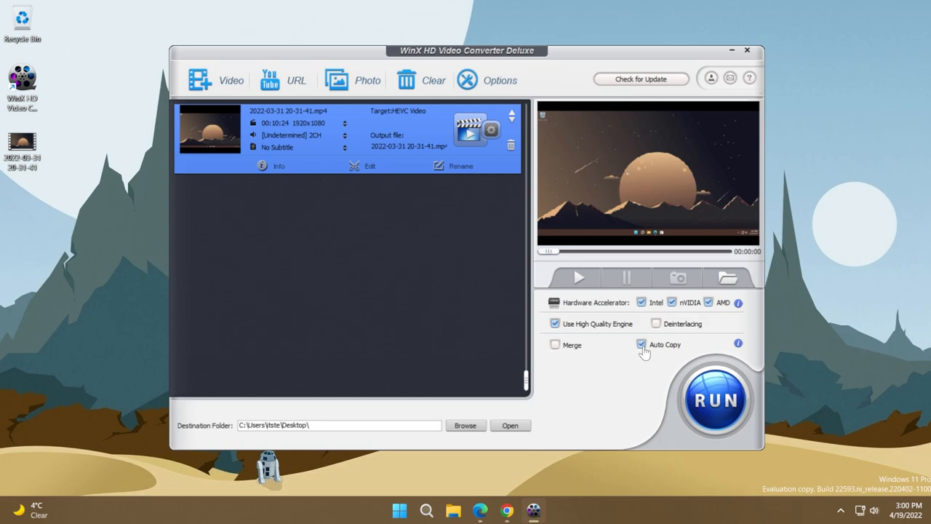
{"action": "mouse_move", "coordinate": [651, 351]}
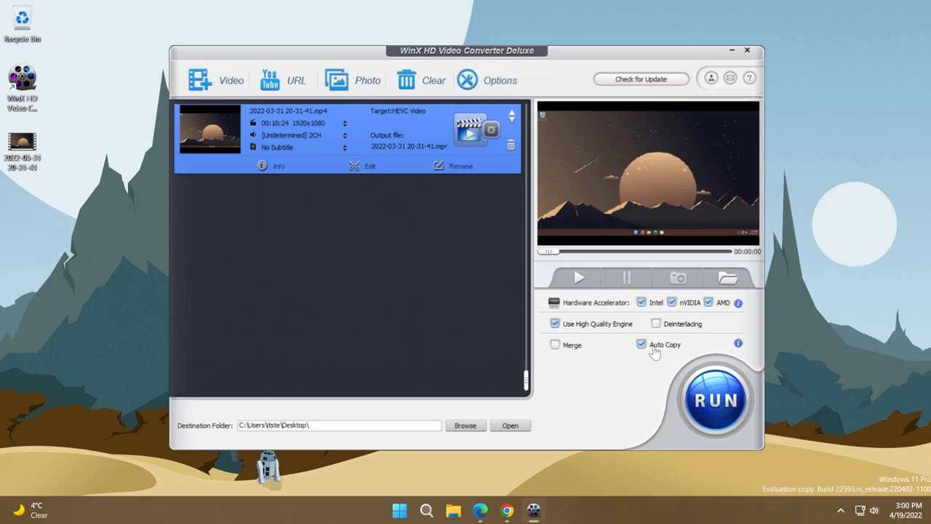
{"action": "mouse_move", "coordinate": [221, 435]}
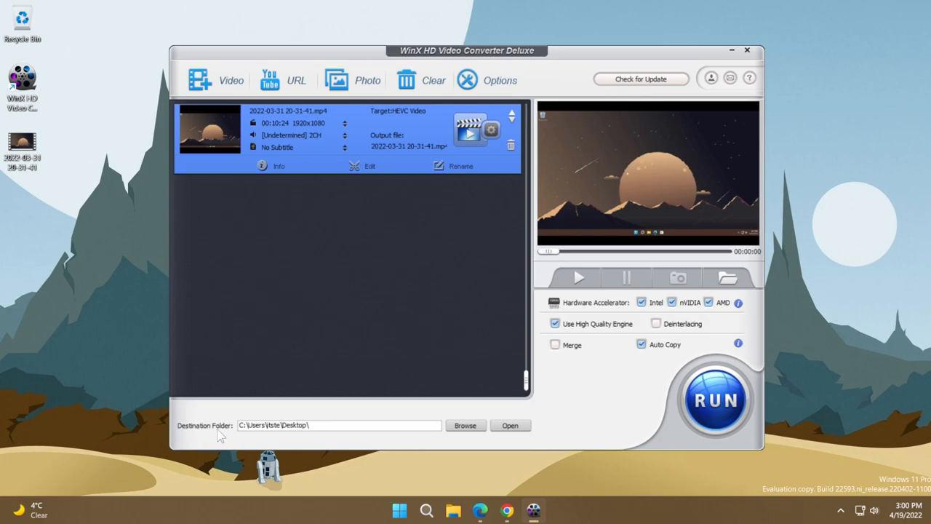
{"action": "left_click", "coordinate": [464, 425]}
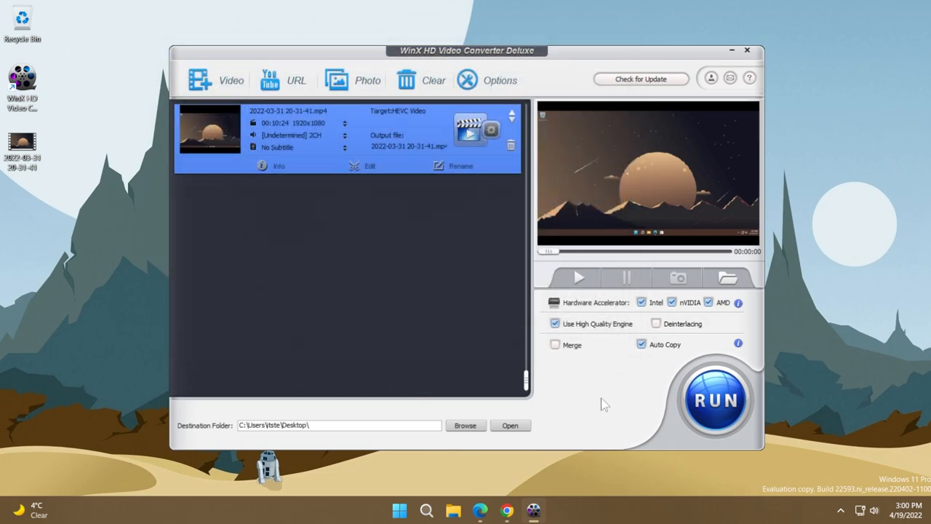
Step: Start the HEVC conversion of the queued video
{"action": "left_click", "coordinate": [716, 399]}
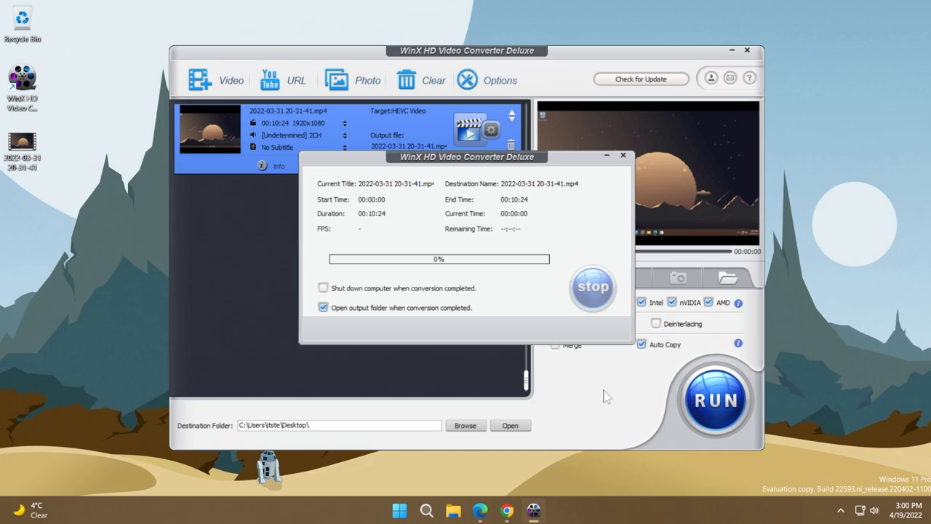
{"action": "mouse_move", "coordinate": [537, 291]}
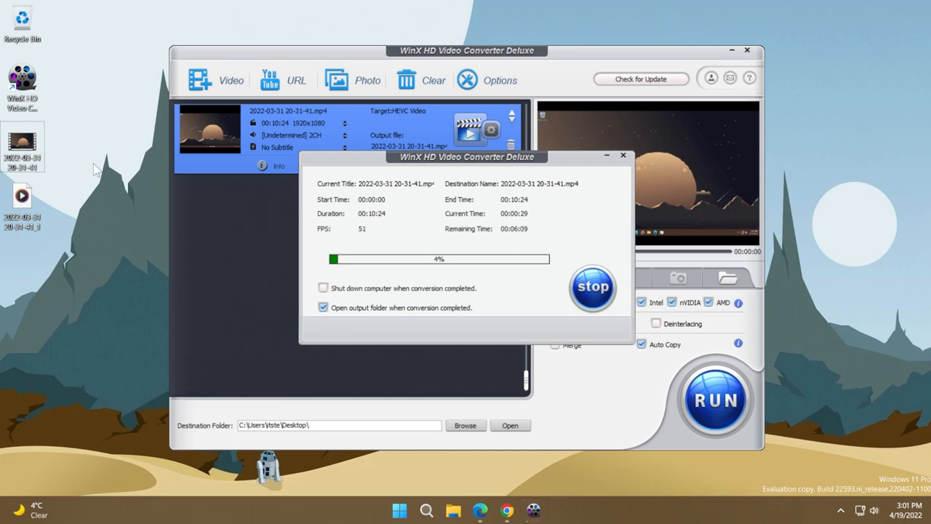
{"action": "mouse_move", "coordinate": [405, 247]}
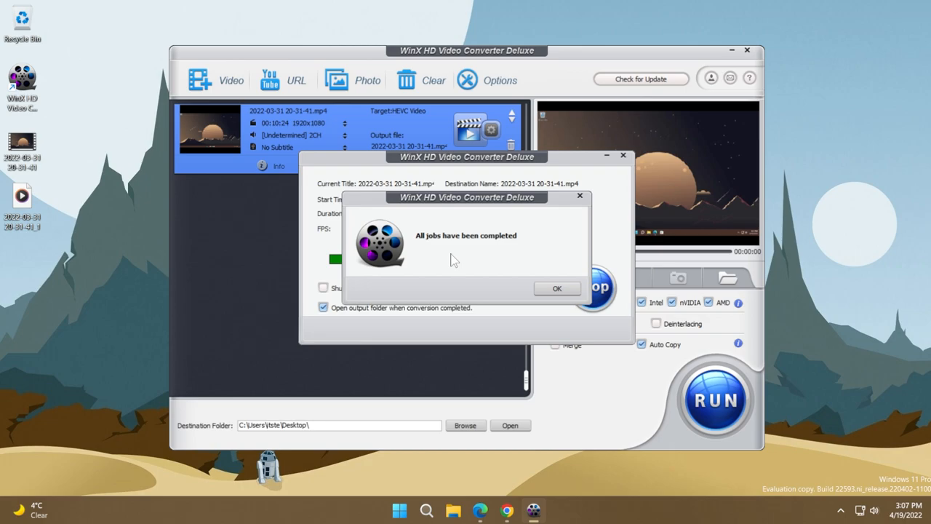
{"action": "mouse_move", "coordinate": [438, 250]}
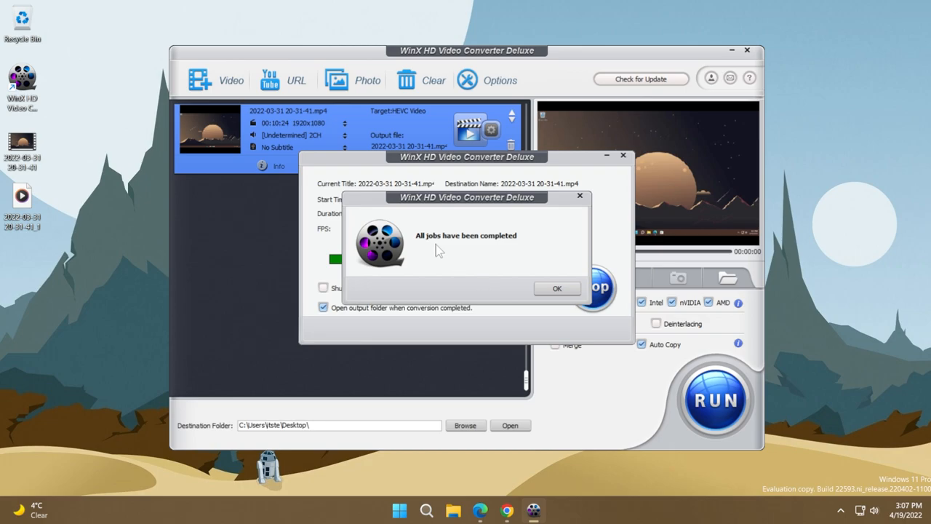
{"action": "mouse_move", "coordinate": [557, 291]}
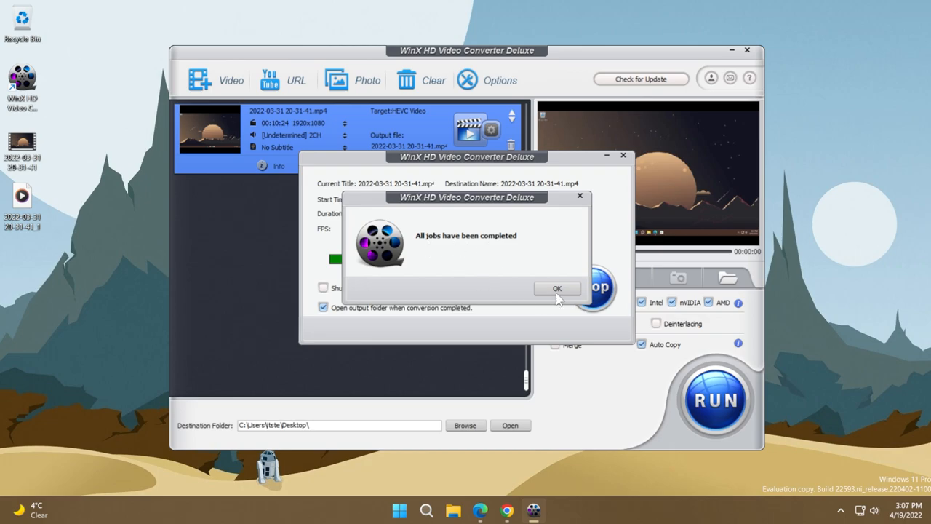
Step: Dismiss the conversion-complete message and close the Desktop folder window
{"action": "left_click", "coordinate": [557, 288]}
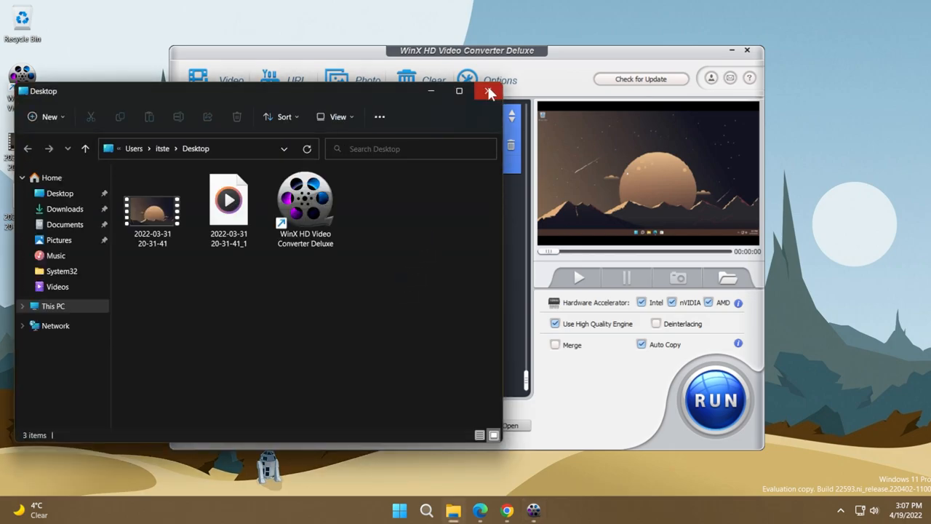
{"action": "left_click", "coordinate": [489, 91]}
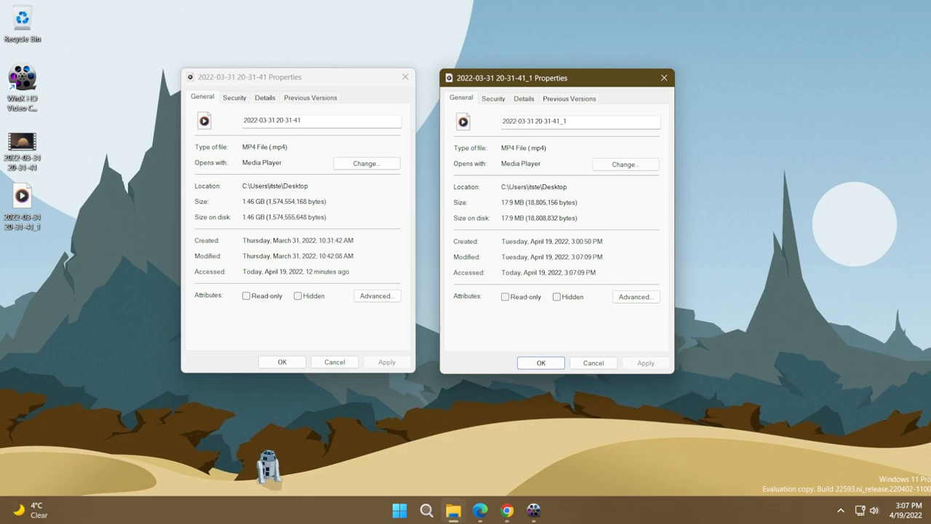
{"action": "mouse_move", "coordinate": [430, 66]}
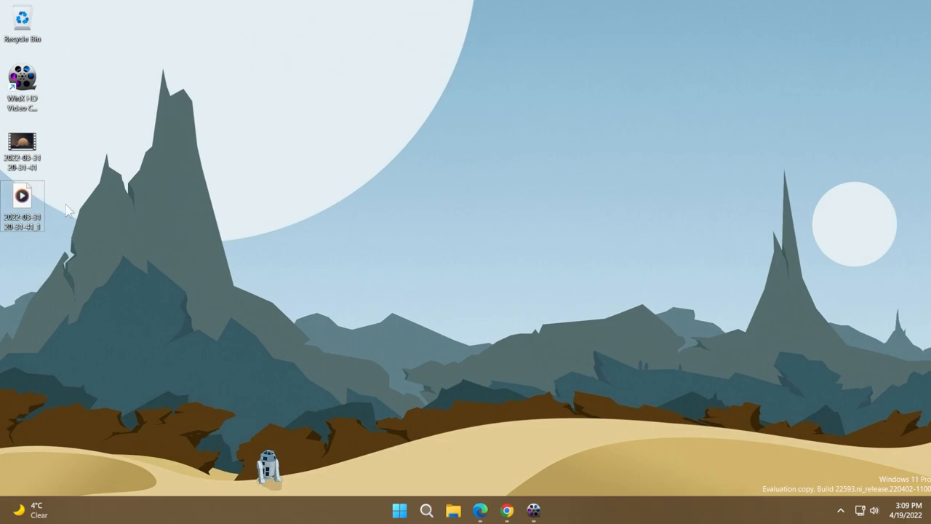
{"action": "mouse_move", "coordinate": [124, 211]}
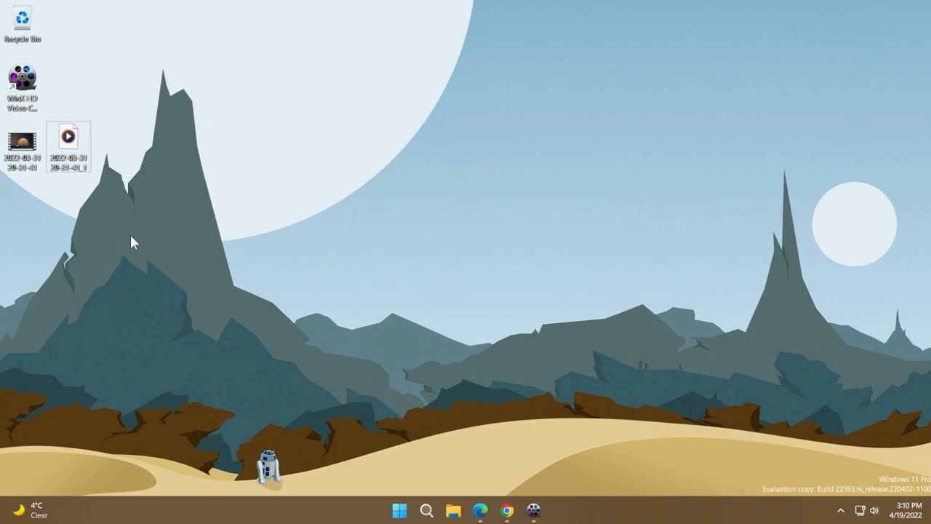
Step: Open the original video for playback through its right-click Open with menu
{"action": "right_click", "coordinate": [68, 139]}
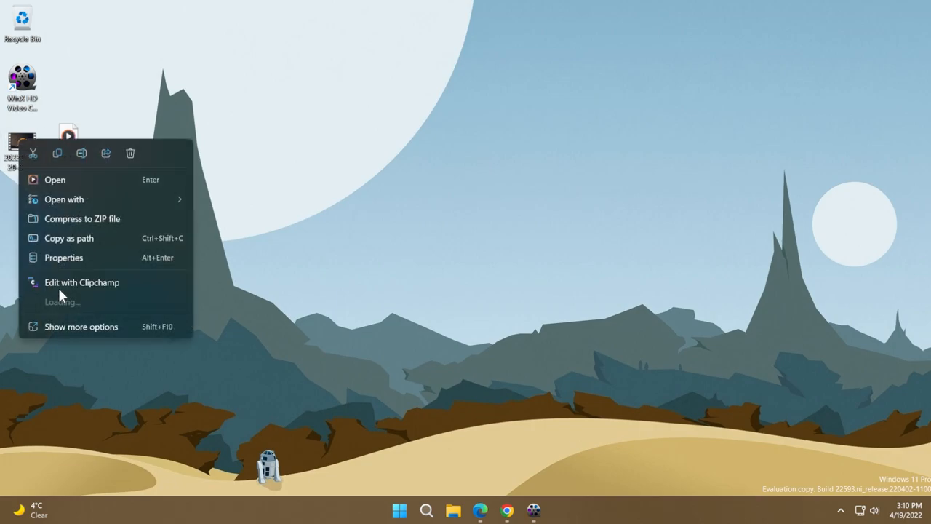
{"action": "left_click", "coordinate": [331, 240]}
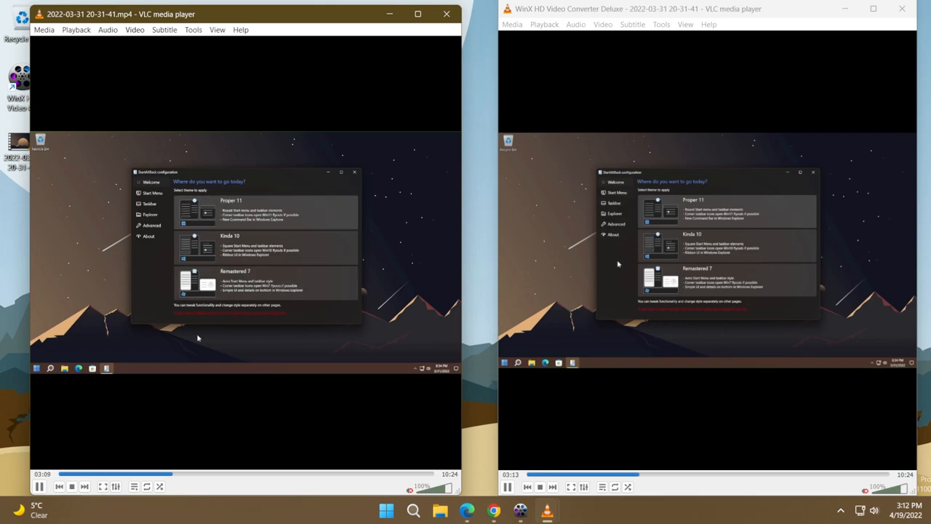
Step: Arrange the two VLC windows side by side and play both videos
{"action": "left_click", "coordinate": [617, 192]}
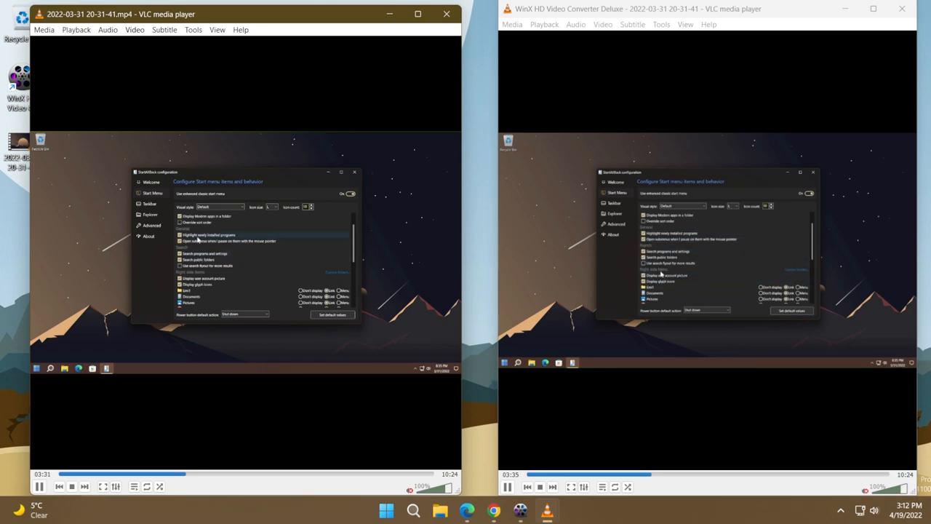
{"action": "mouse_move", "coordinate": [191, 249]}
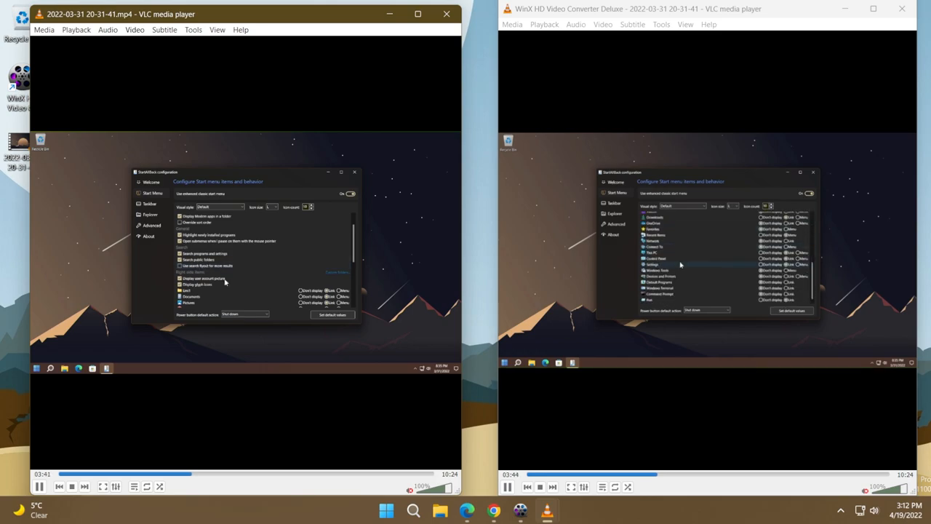
{"action": "scroll", "scroll_direction": "down", "scroll_amount": 3}
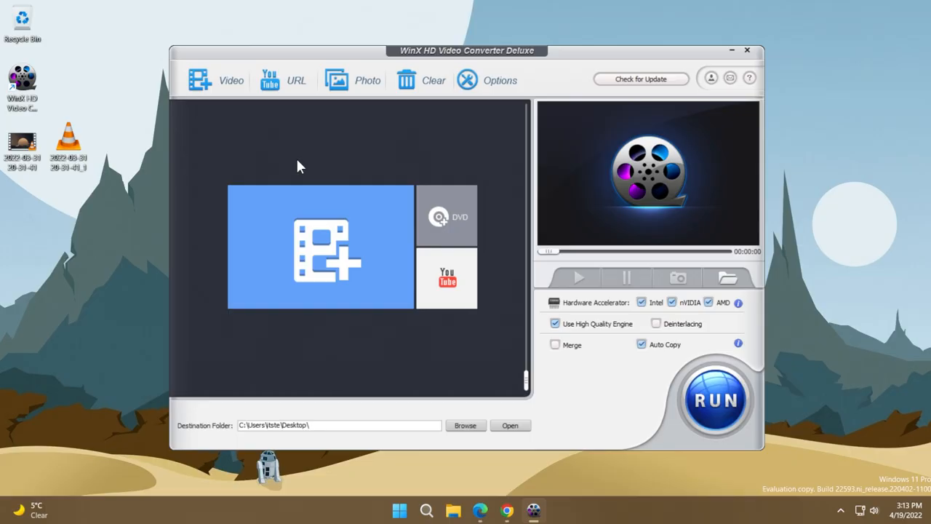
{"action": "mouse_move", "coordinate": [309, 170]}
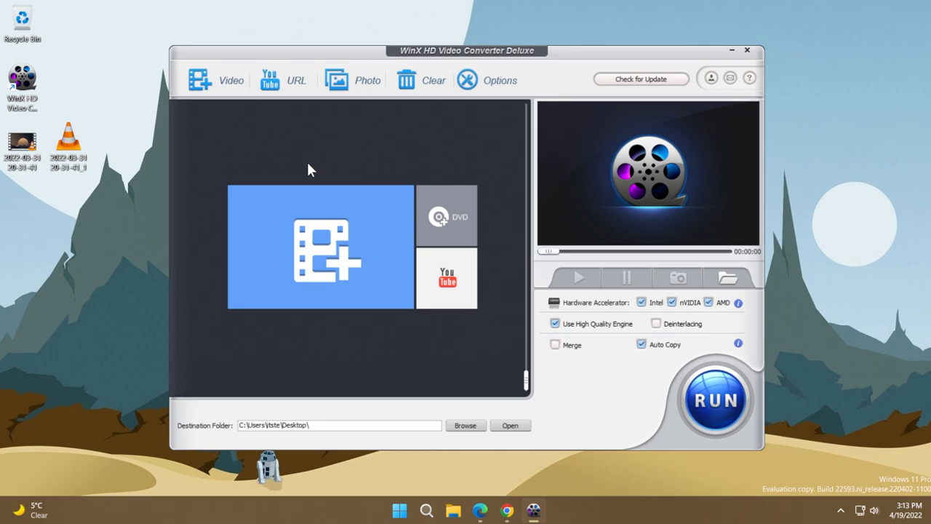
{"action": "mouse_move", "coordinate": [348, 163]}
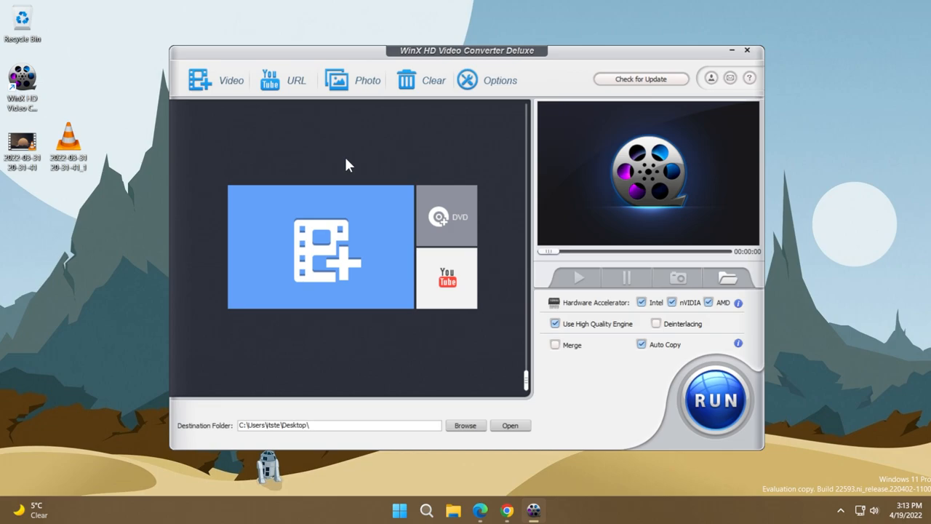
{"action": "mouse_move", "coordinate": [333, 168]}
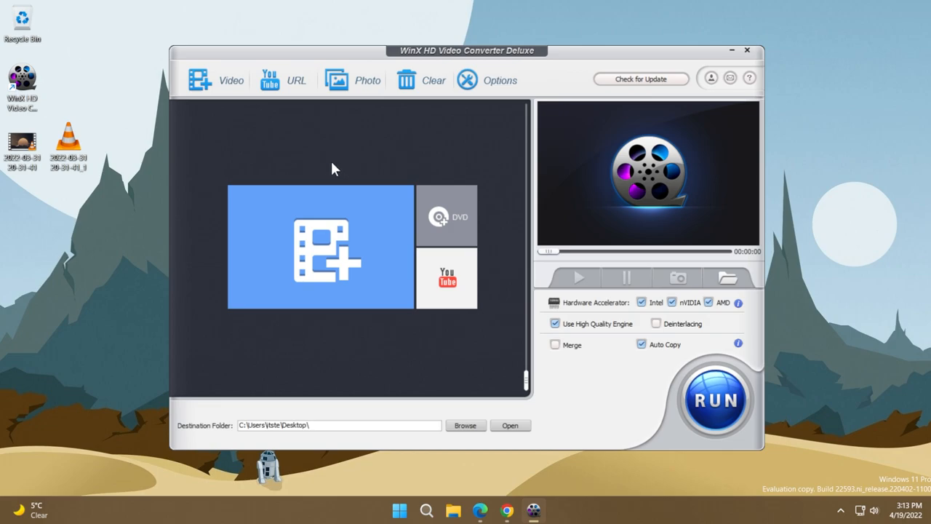
{"action": "mouse_move", "coordinate": [329, 158]}
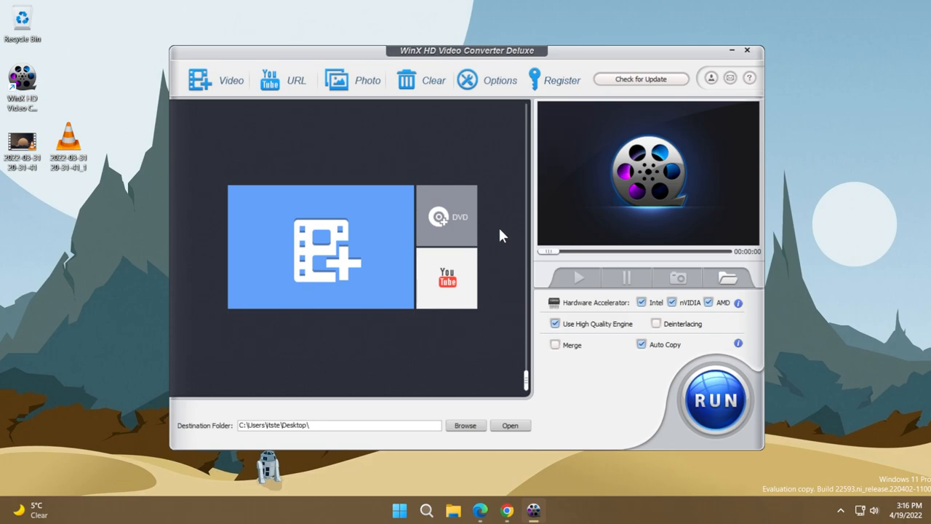
{"action": "mouse_move", "coordinate": [509, 186]}
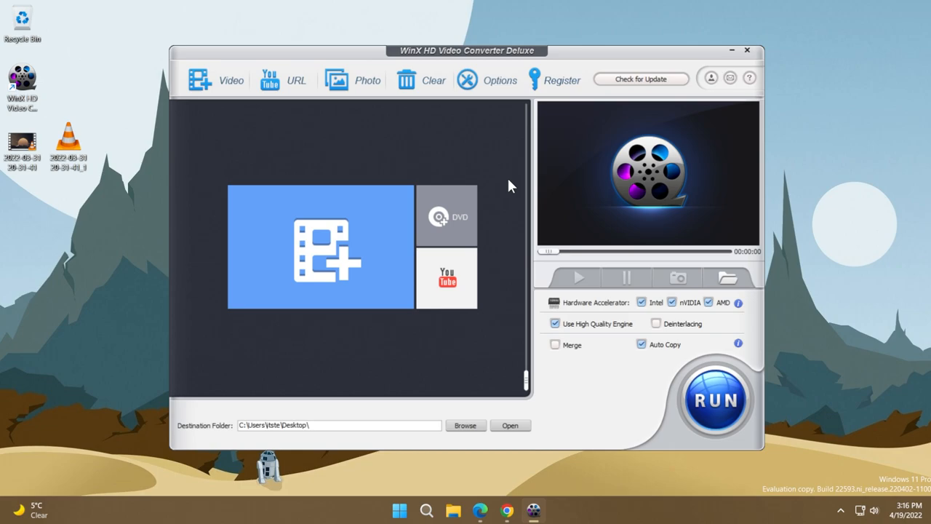
{"action": "mouse_move", "coordinate": [510, 191]}
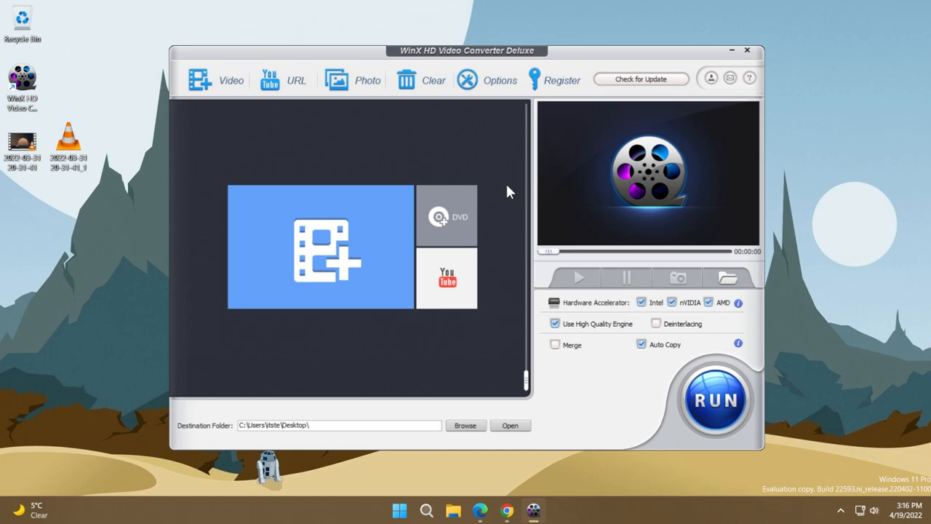
{"action": "left_click", "coordinate": [561, 80]}
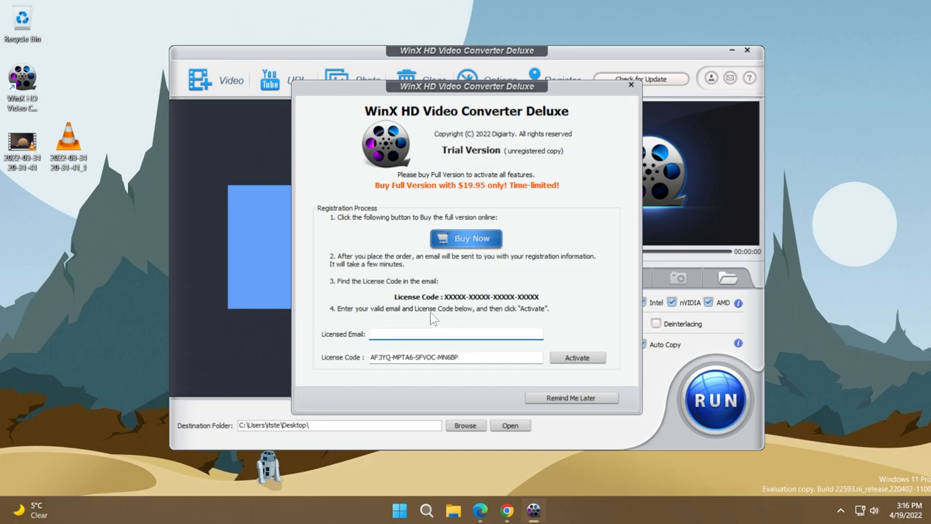
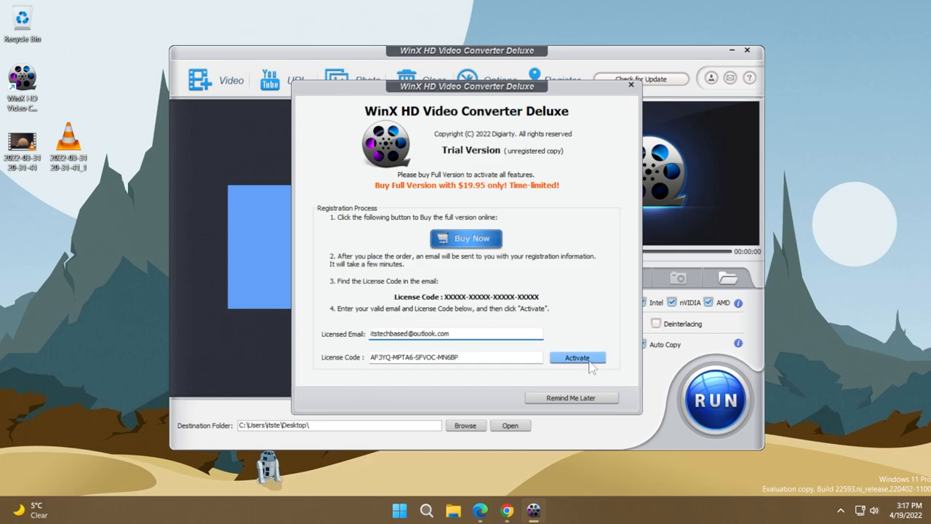
{"action": "left_click", "coordinate": [577, 358]}
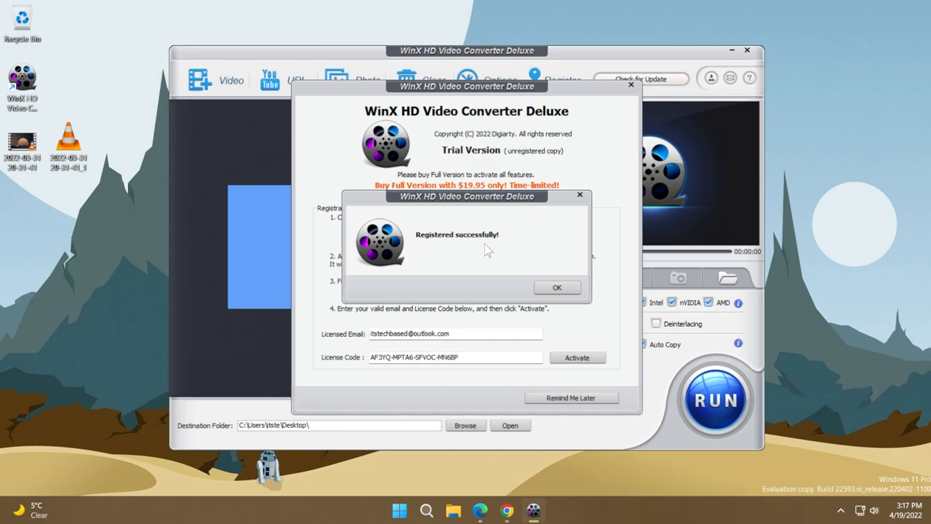
{"action": "left_click", "coordinate": [557, 287]}
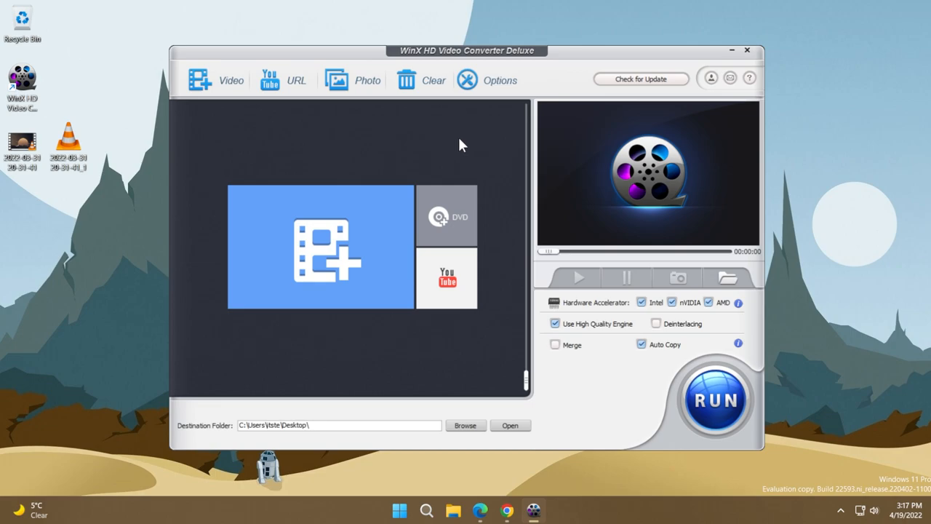
Step: Close WinX HD Video Converter Deluxe and return to the desktop with both video files
{"action": "left_click", "coordinate": [746, 50]}
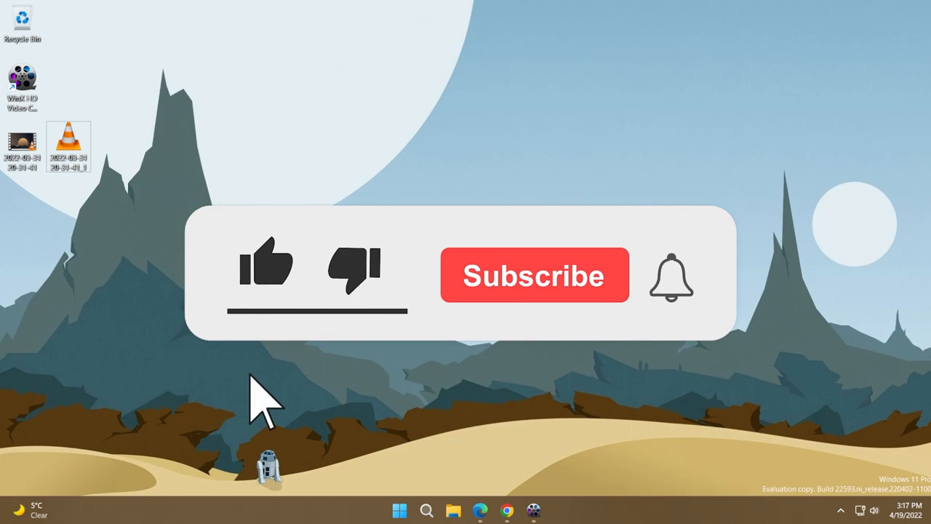
{"action": "left_click", "coordinate": [267, 264]}
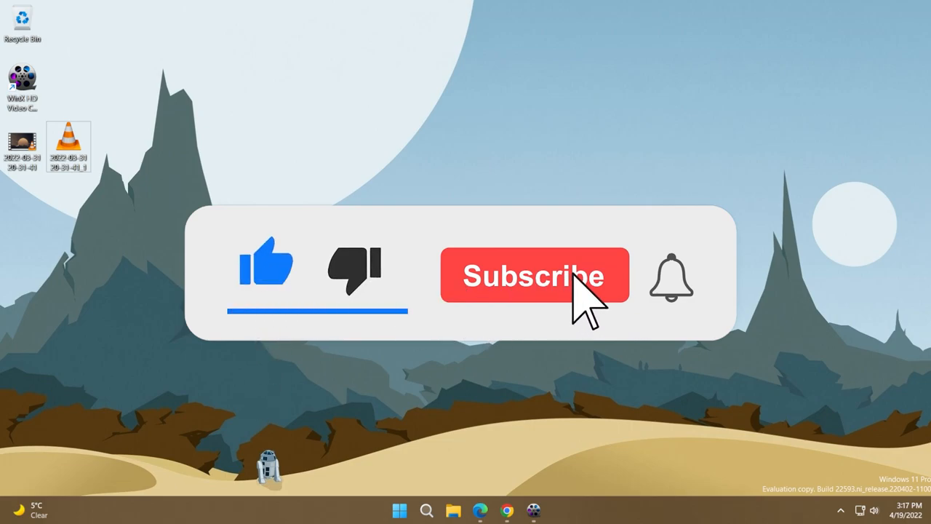
{"action": "left_click", "coordinate": [535, 275]}
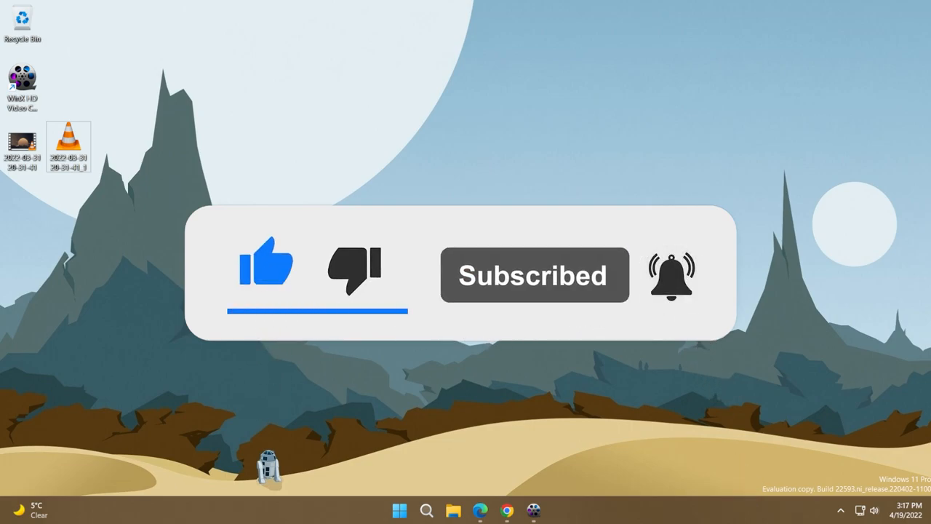